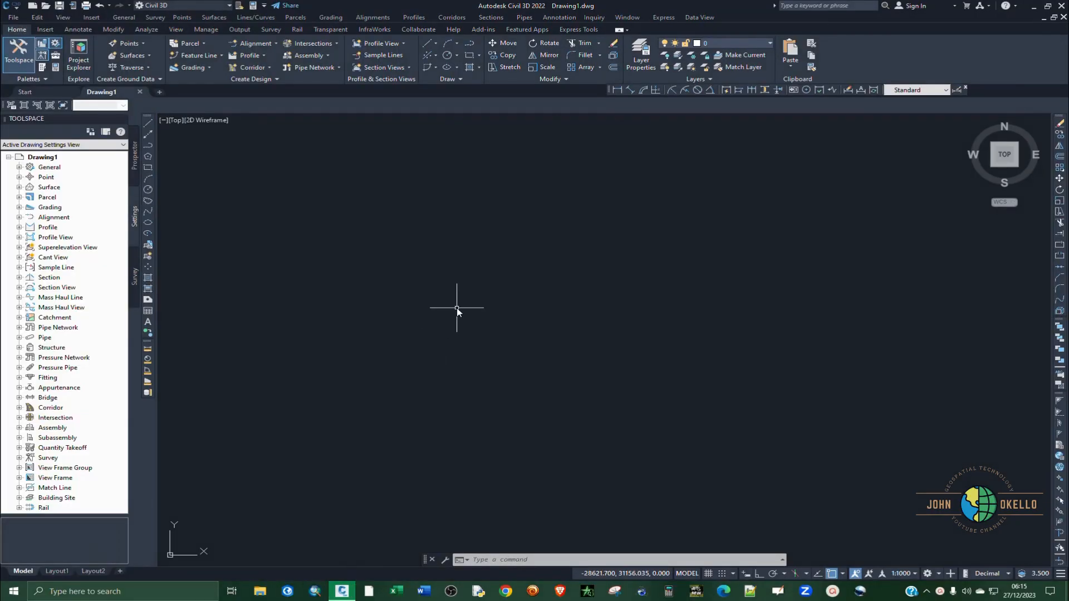
pyautogui.moveTo(429, 118)
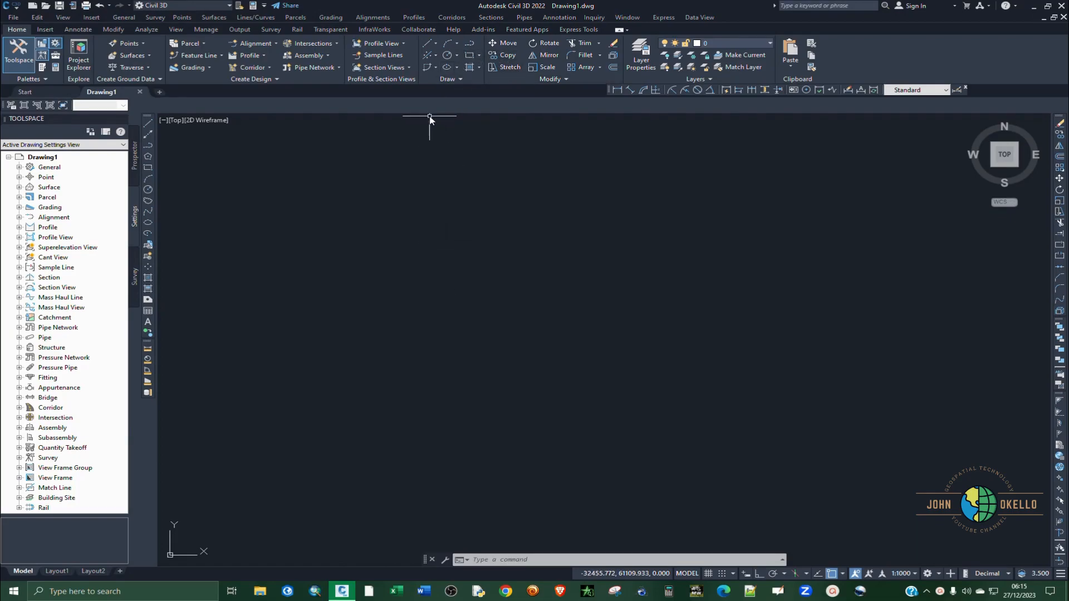
pyautogui.moveTo(403, 163)
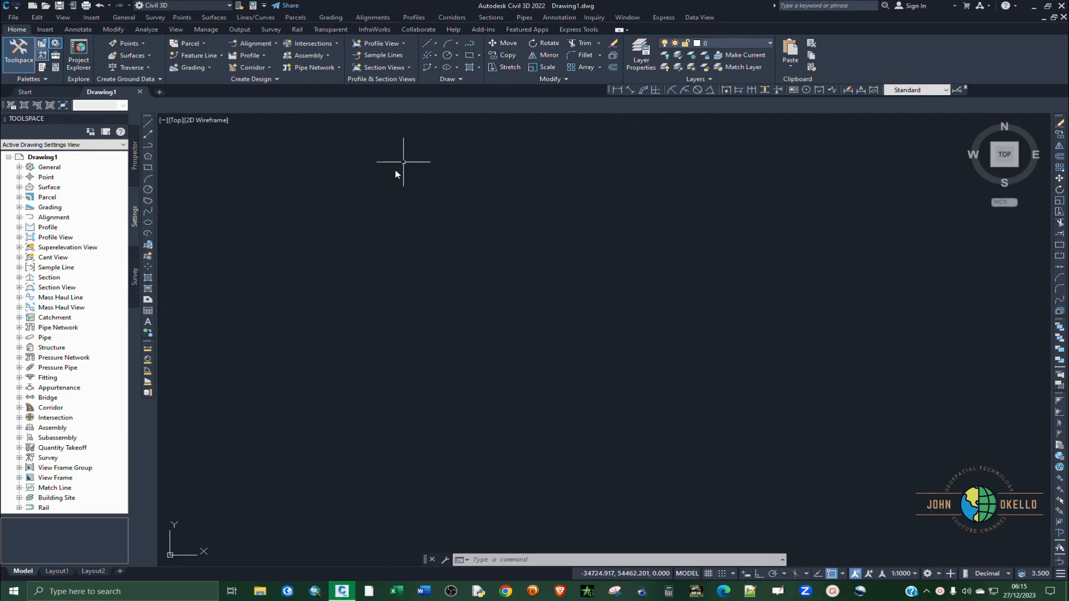
pyautogui.moveTo(358, 344)
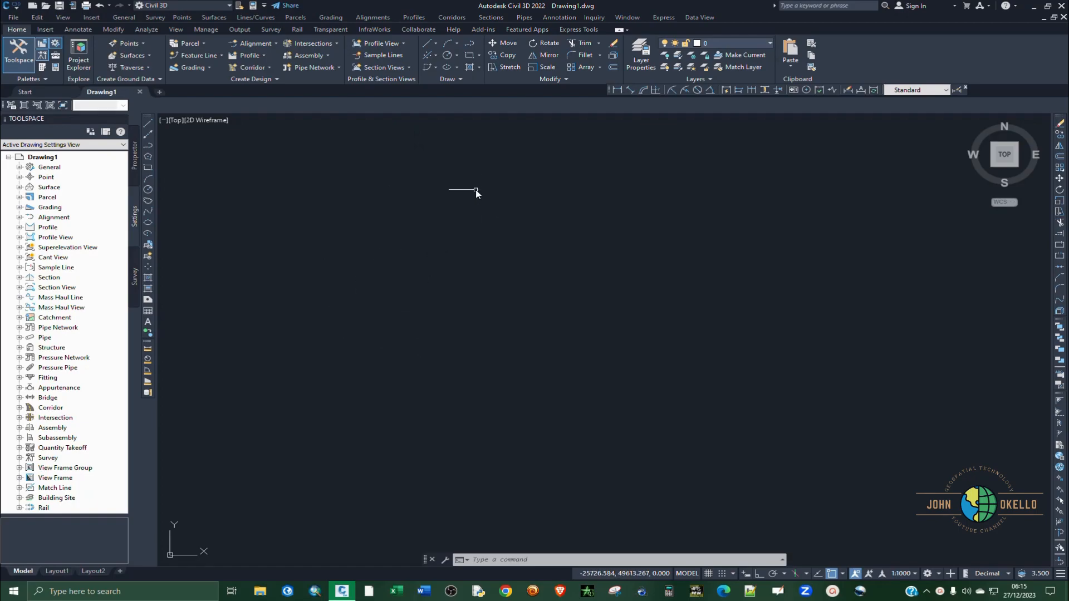
pyautogui.moveTo(476, 131)
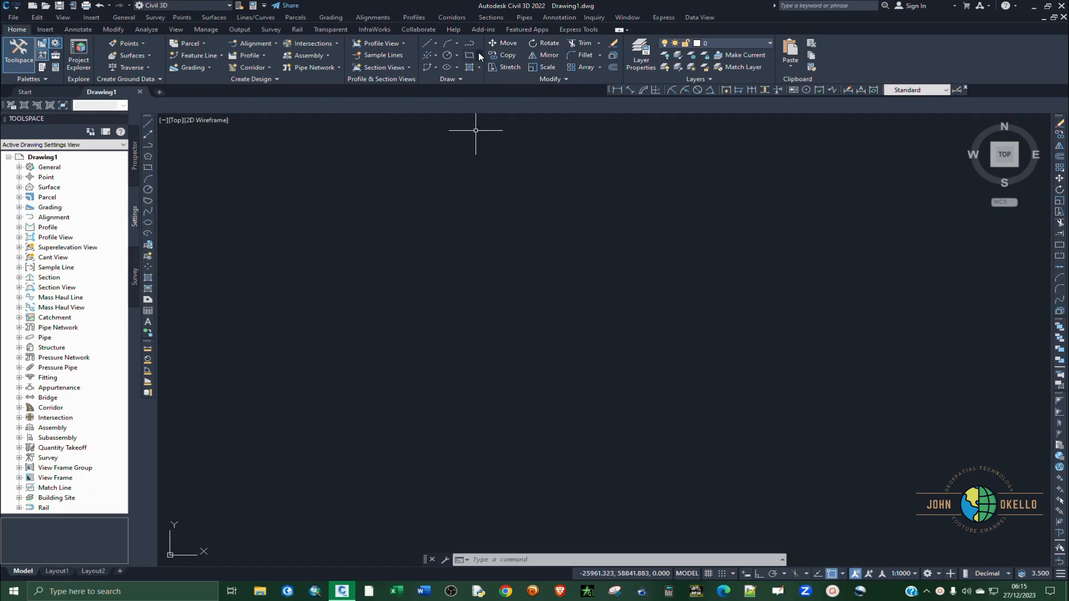
pyautogui.moveTo(470, 55)
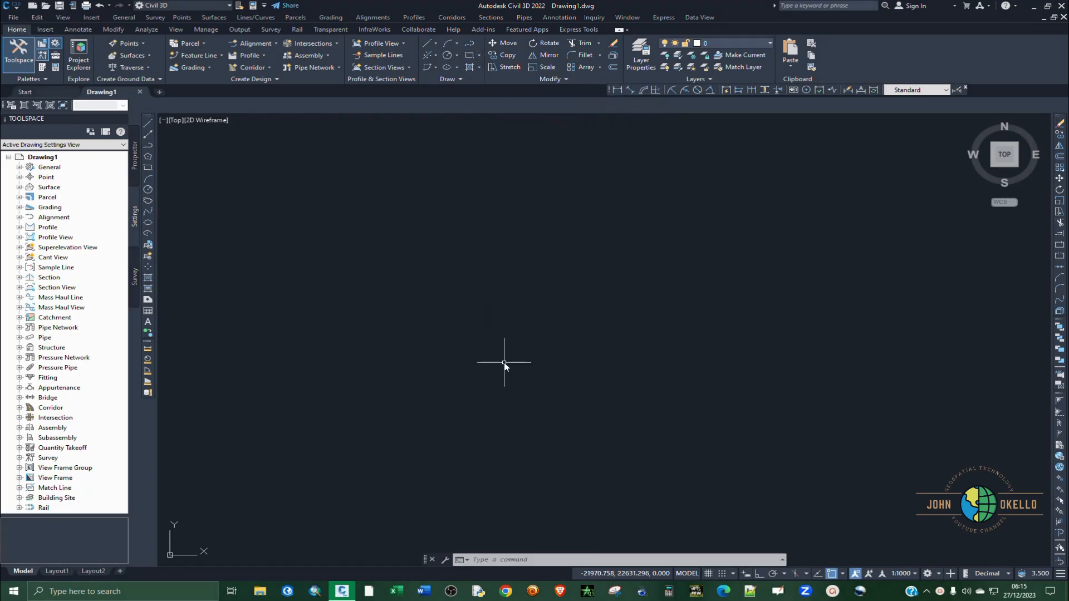
# Step: Start the rectangle command by typing RECTANG, then cancel it
pyautogui.write('retc')
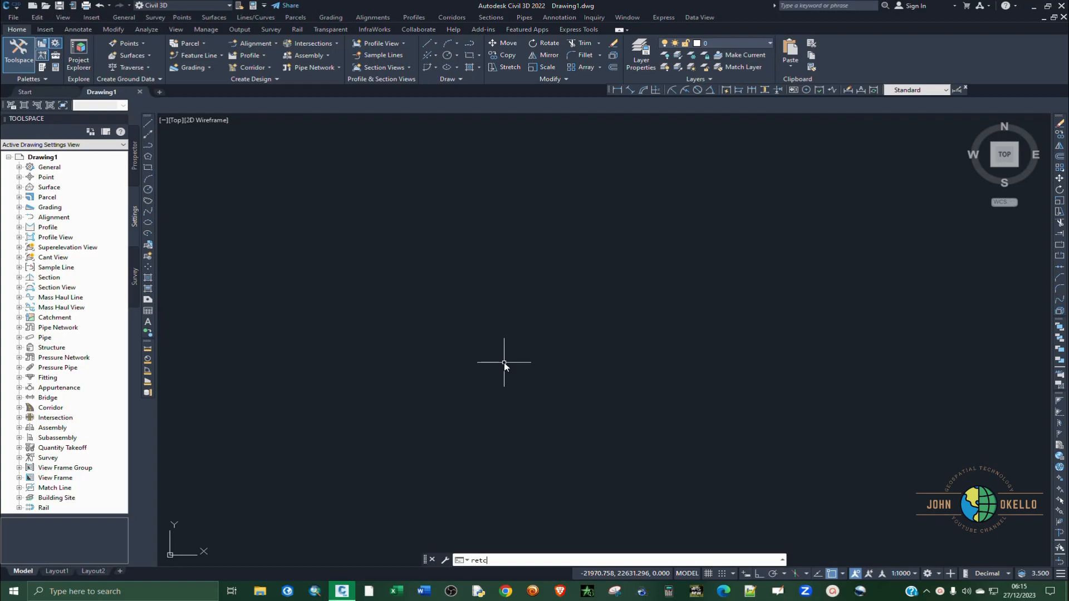
pyautogui.write('r')
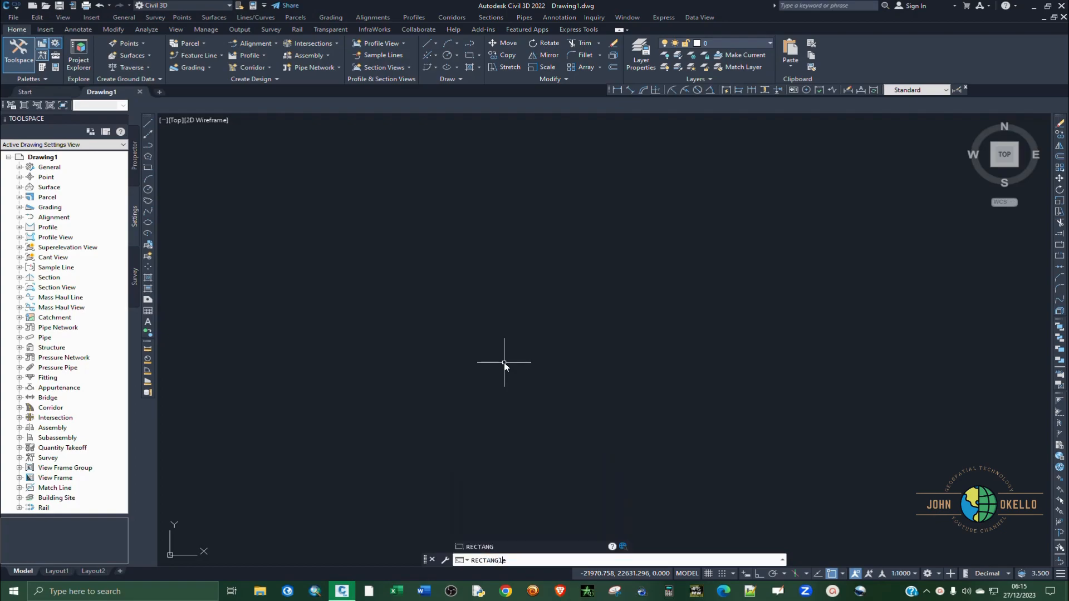
pyautogui.press('Return')
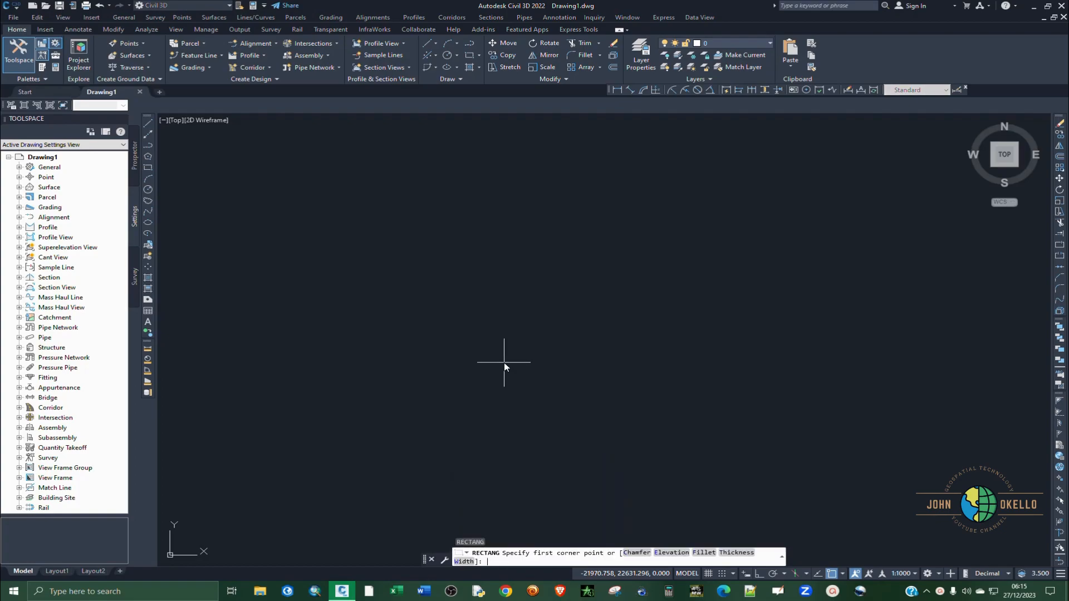
pyautogui.press('Escape')
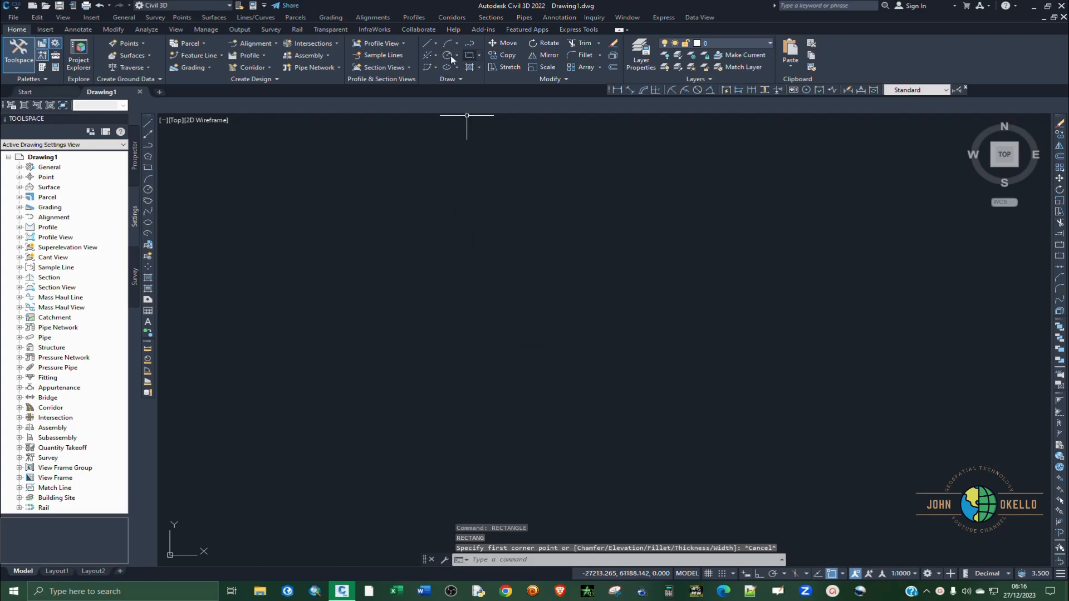
pyautogui.moveTo(457, 83)
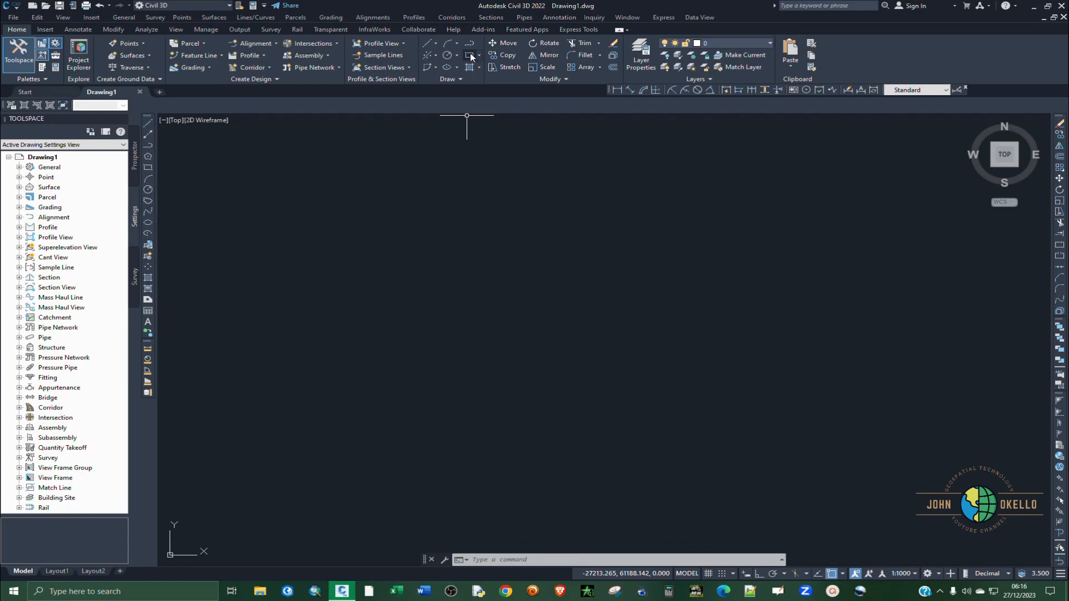
# Step: Draw a rectangle from a picked first corner with length and width 20
pyautogui.click(469, 55)
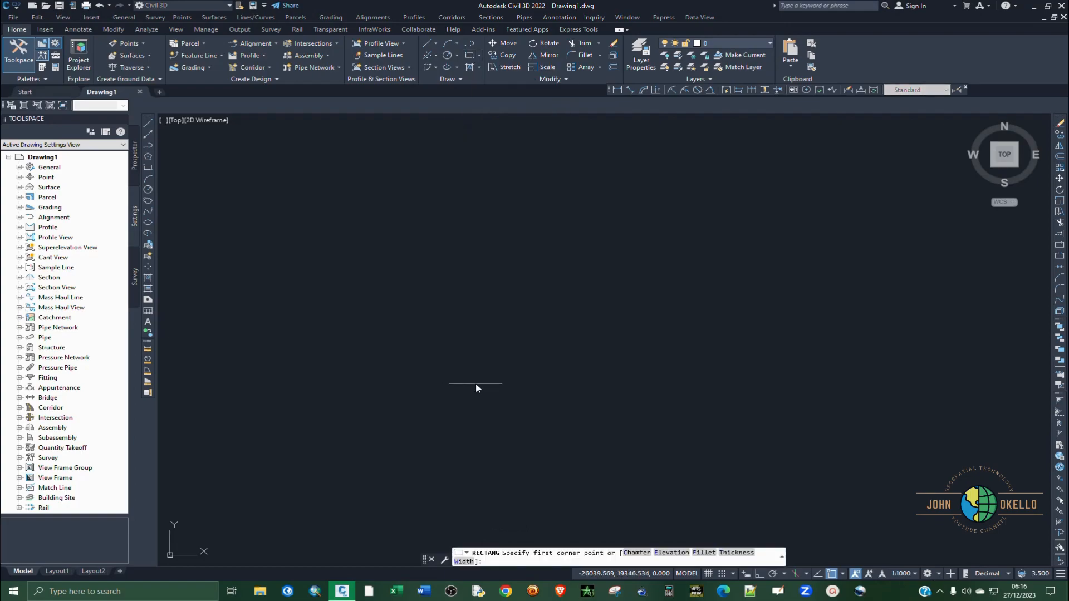
pyautogui.moveTo(504, 433)
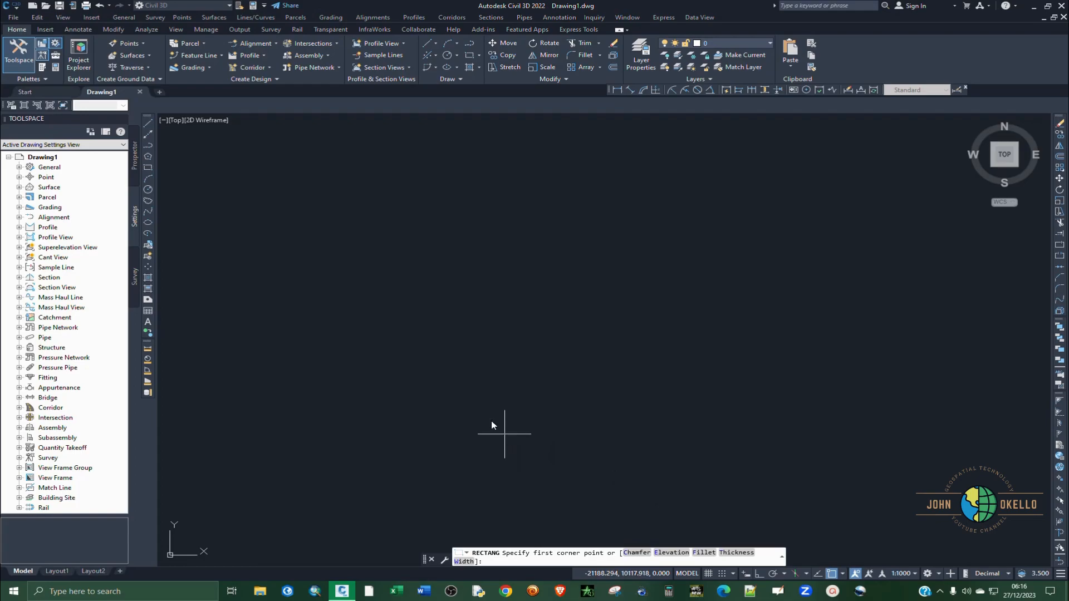
pyautogui.moveTo(473, 300)
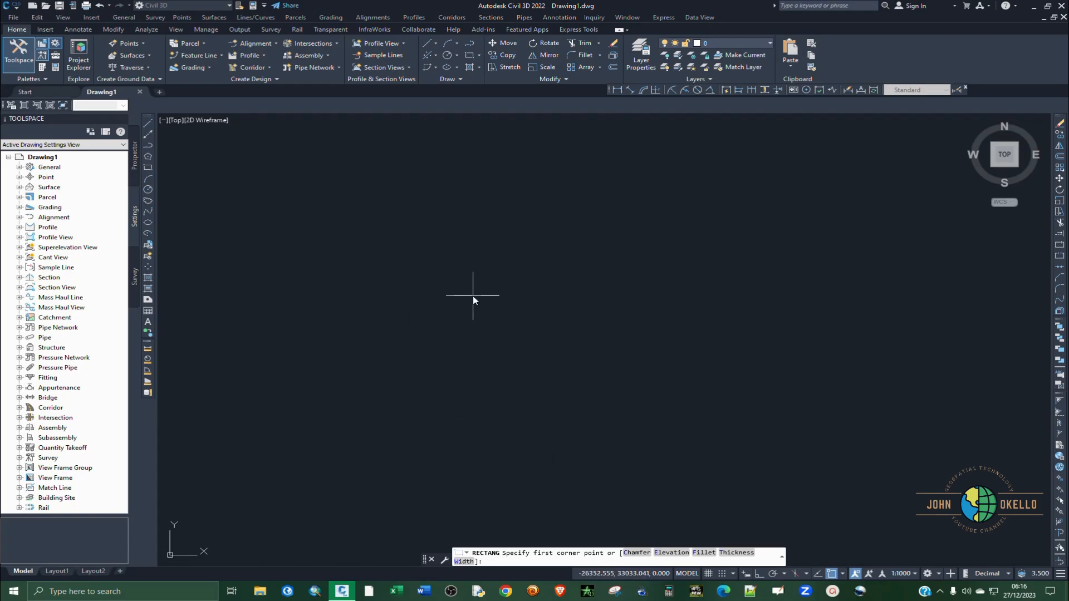
pyautogui.moveTo(477, 327)
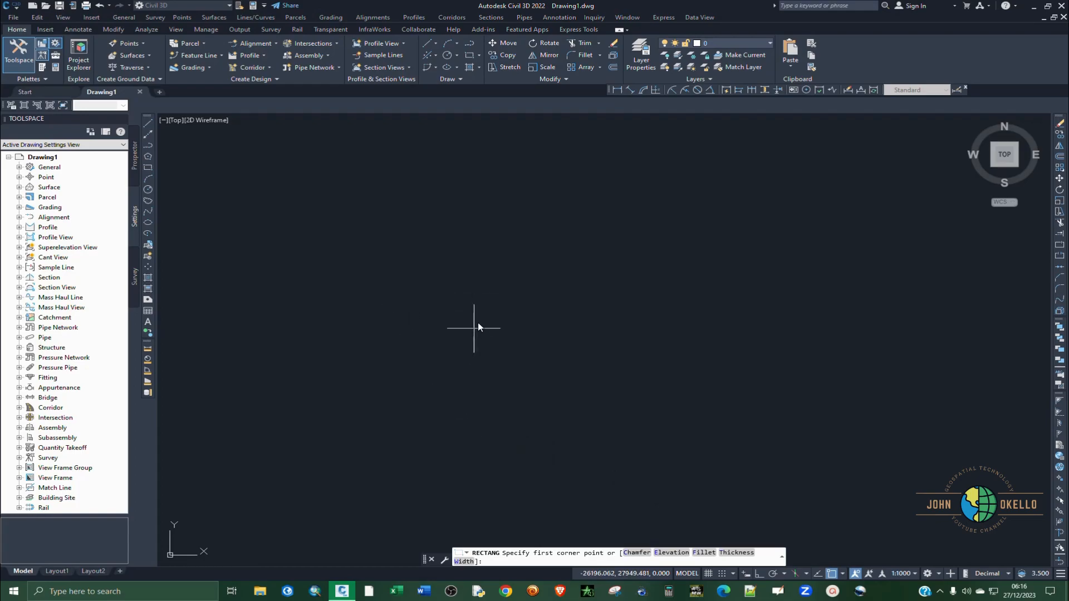
pyautogui.click(474, 328)
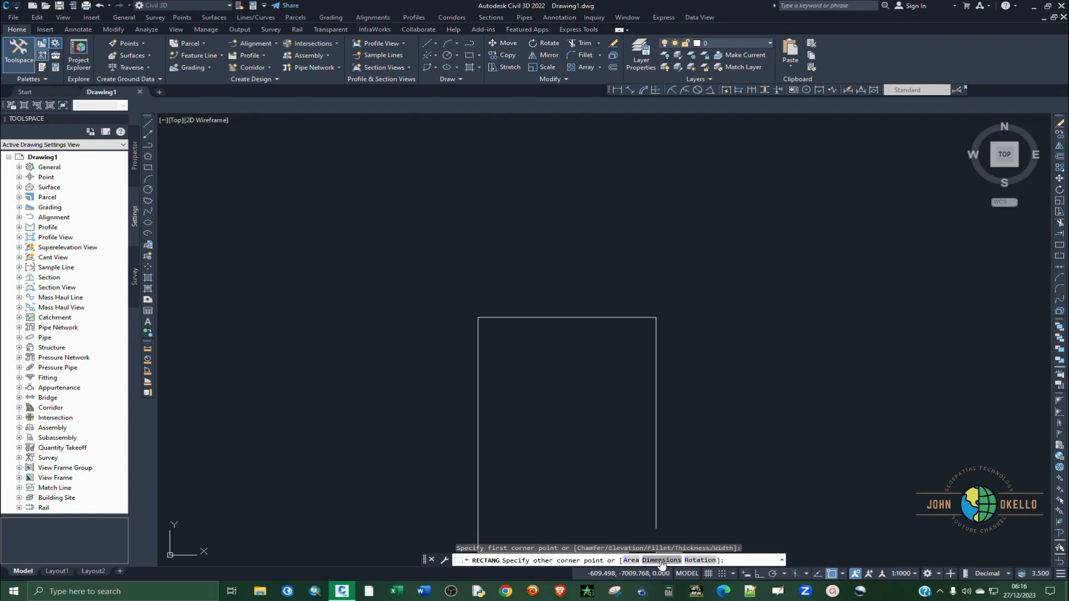
pyautogui.write('D')
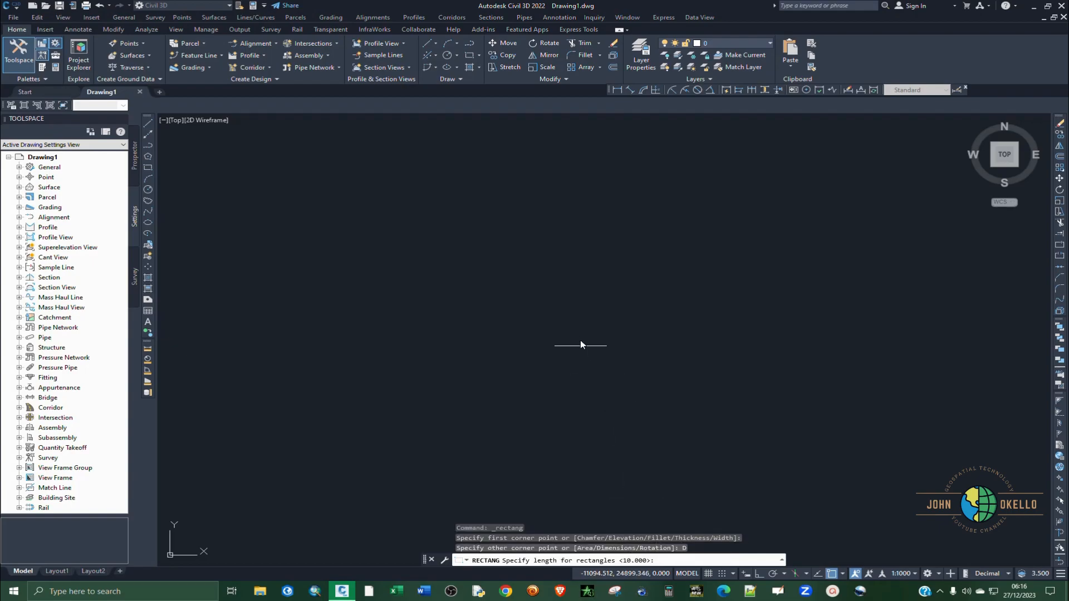
pyautogui.moveTo(558, 314)
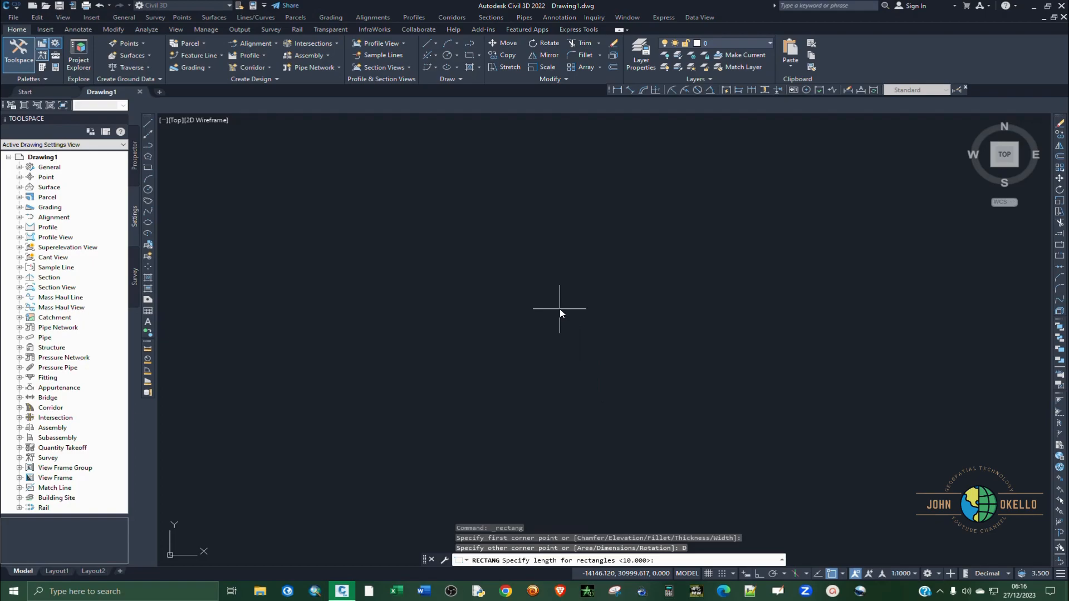
pyautogui.write('20')
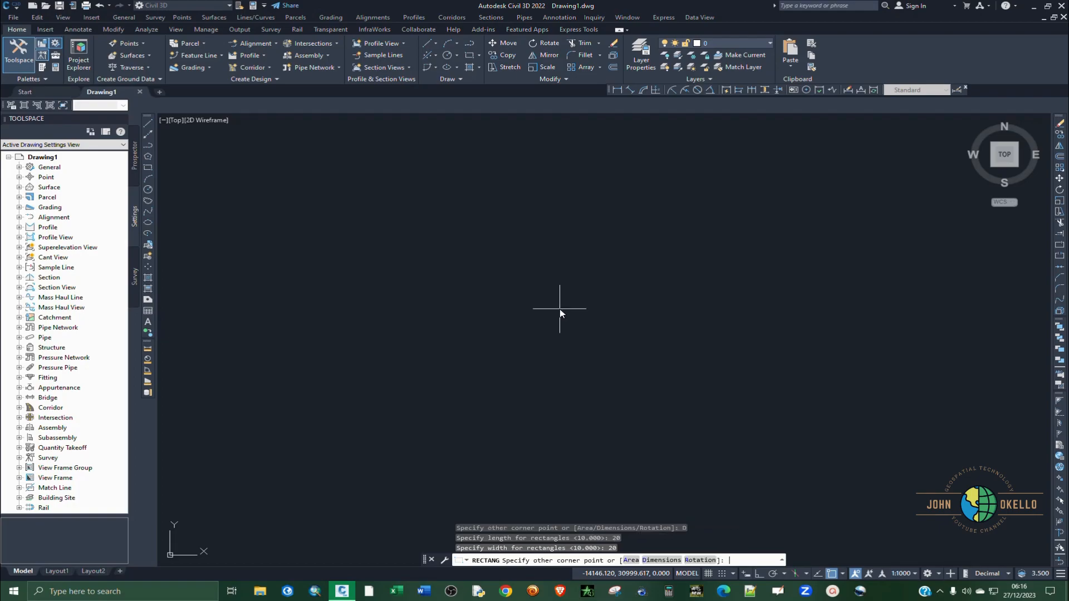
pyautogui.moveTo(651, 352)
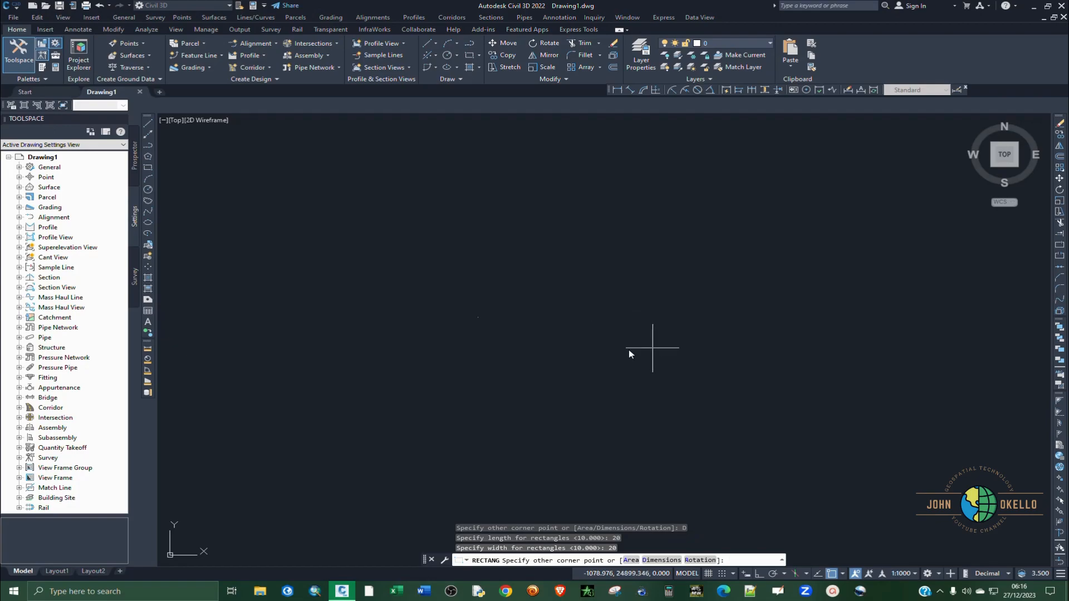
pyautogui.moveTo(621, 359)
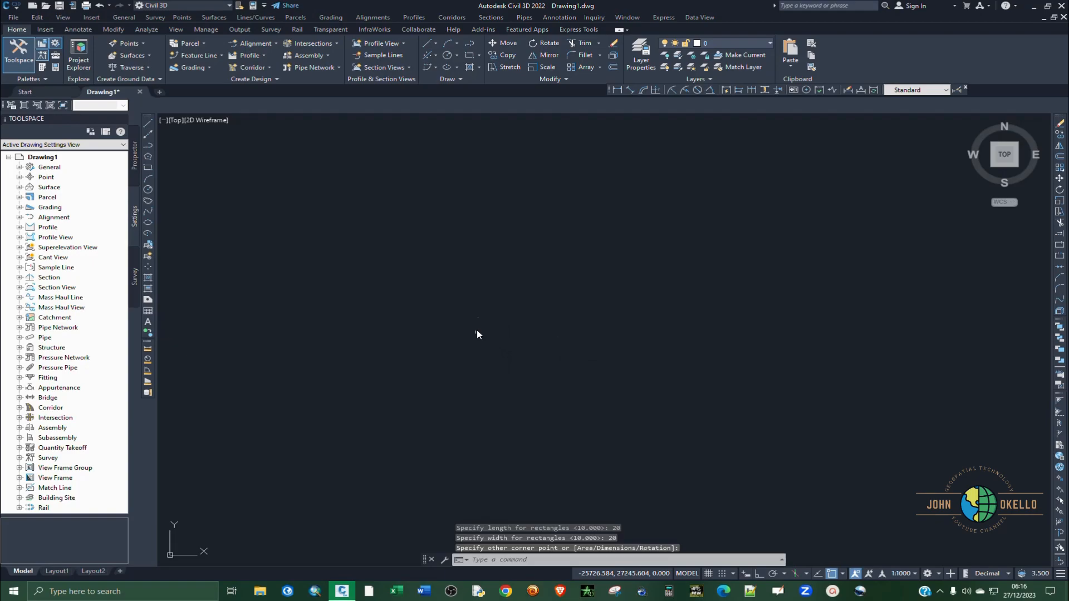
pyautogui.moveTo(479, 308)
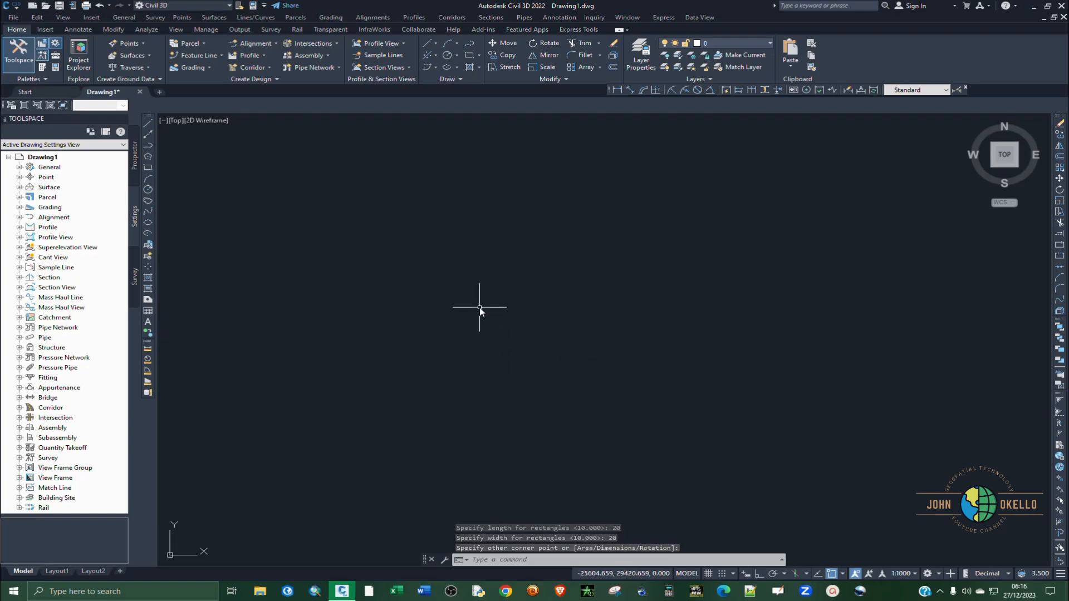
# Step: Zoom to extents and select the 20-by-20 square for copying
pyautogui.write('ZE')
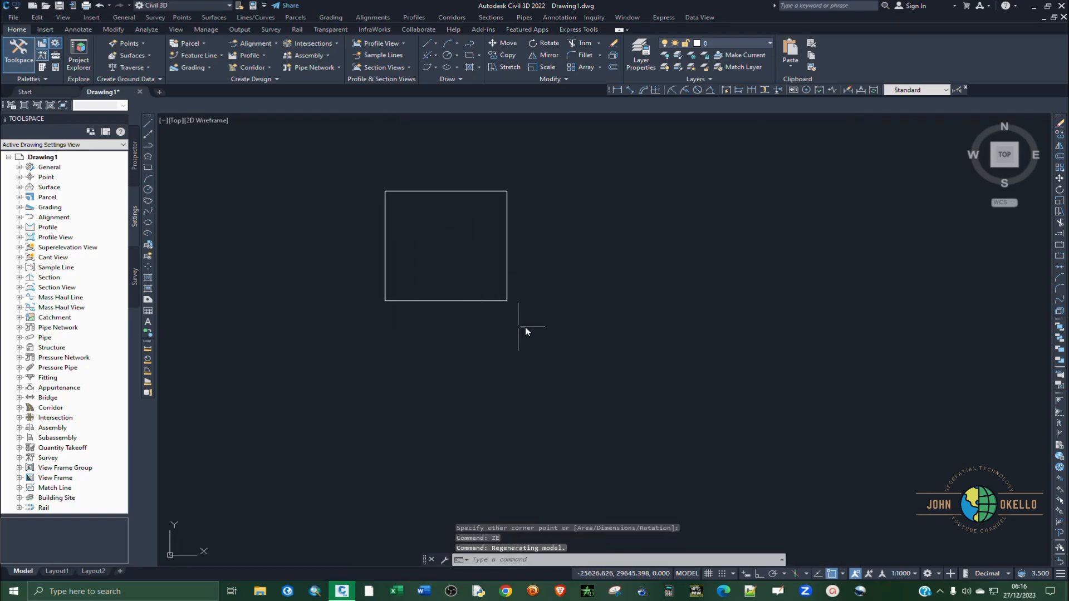
pyautogui.click(419, 259)
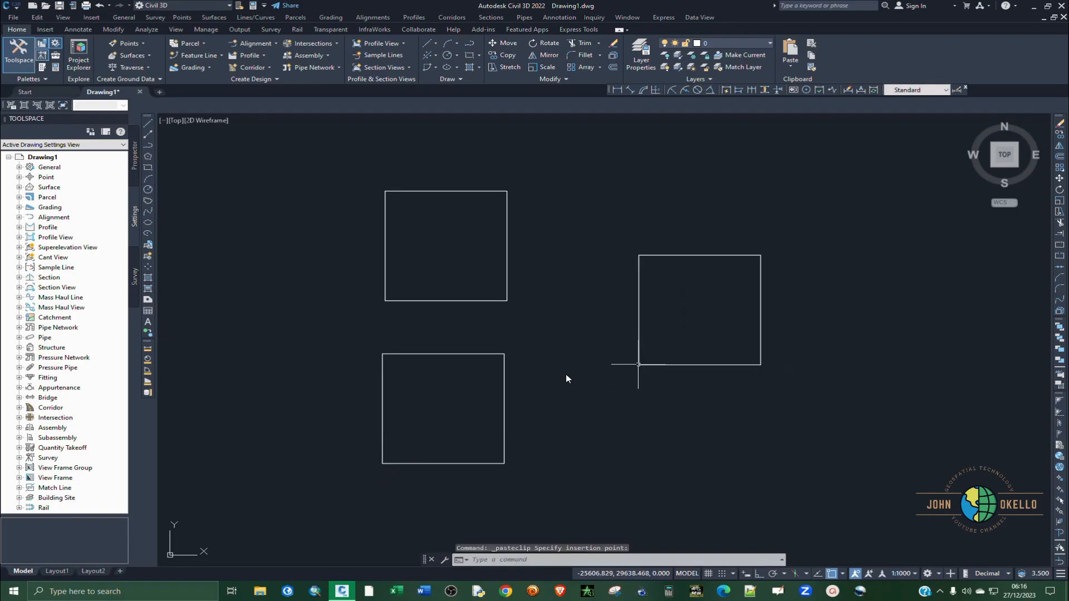
pyautogui.moveTo(528, 346)
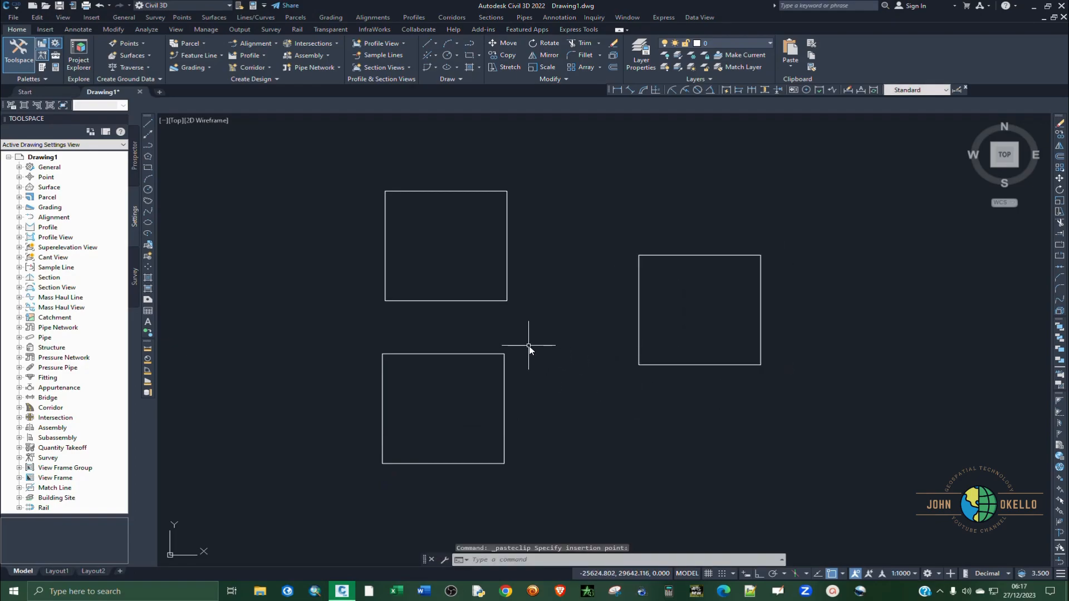
pyautogui.moveTo(574, 124)
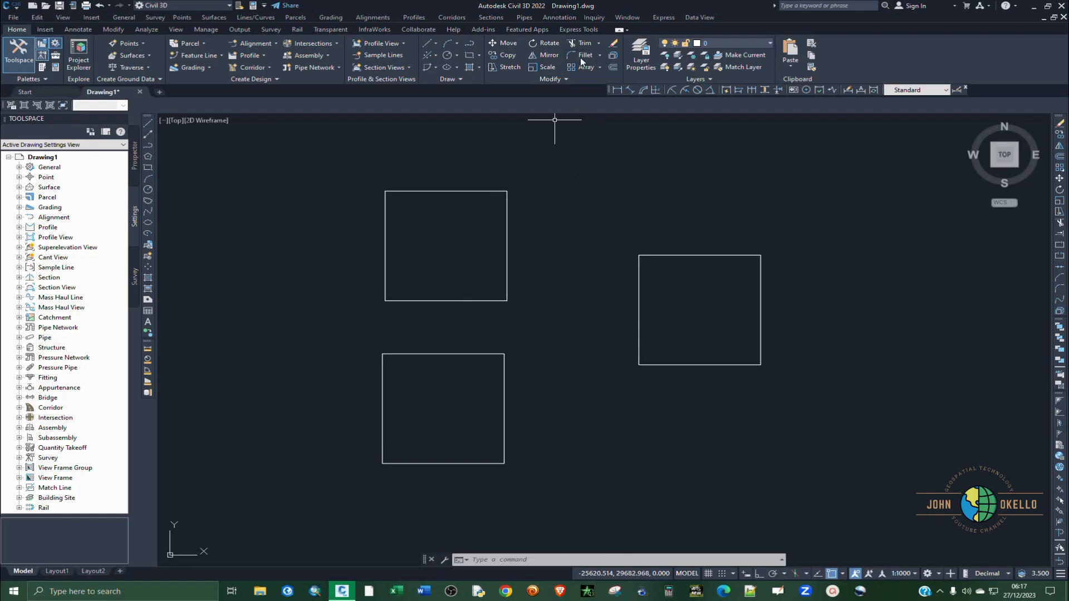
pyautogui.moveTo(527, 143)
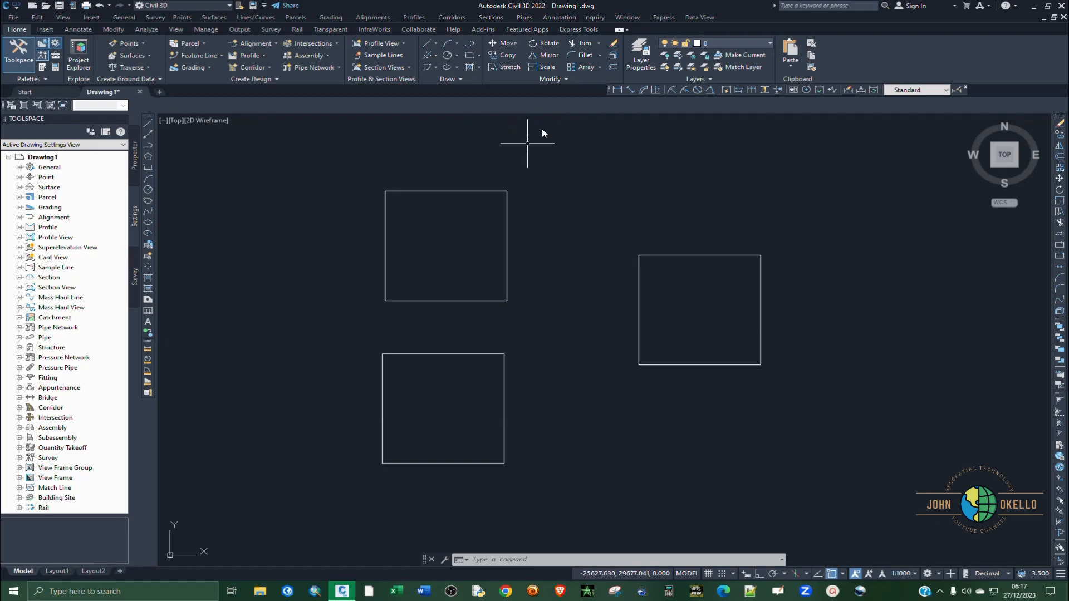
pyautogui.moveTo(542, 211)
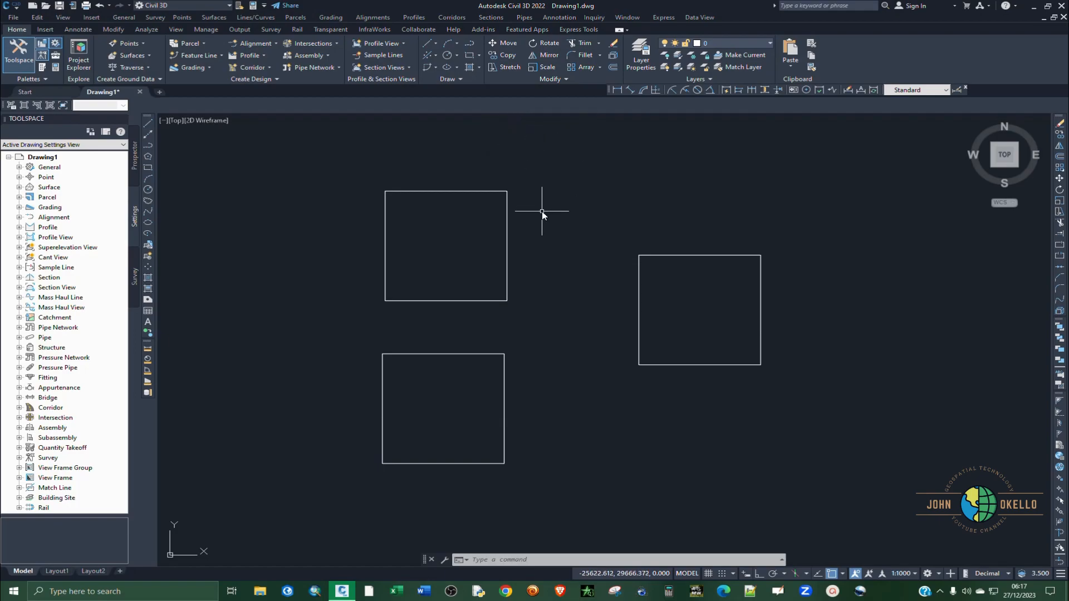
# Step: Fillet the upper-left square's top-right corner with radius 10
pyautogui.write('fillet')
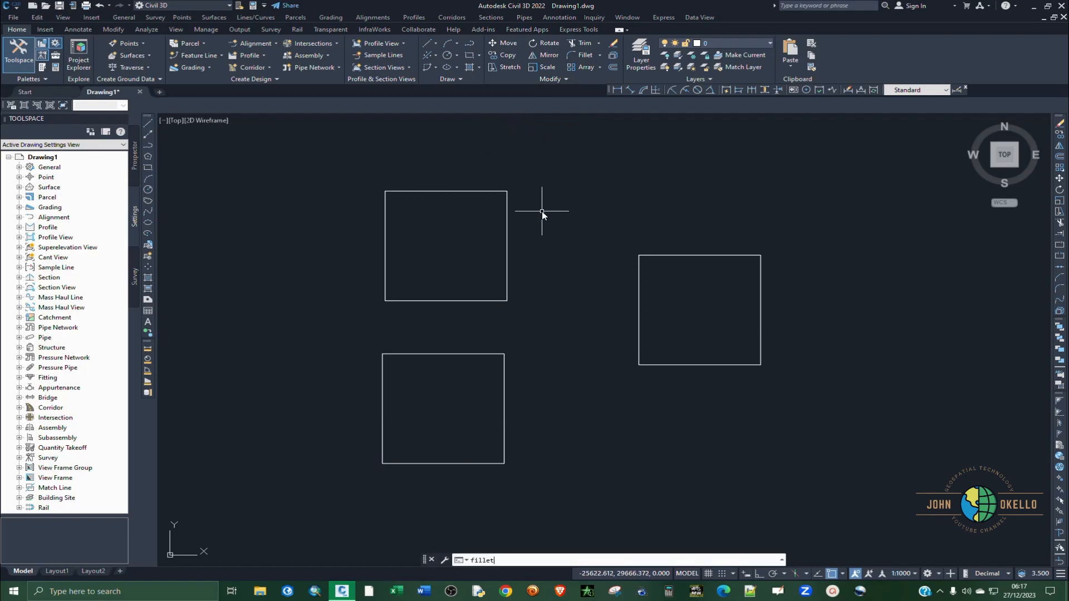
pyautogui.press('Return')
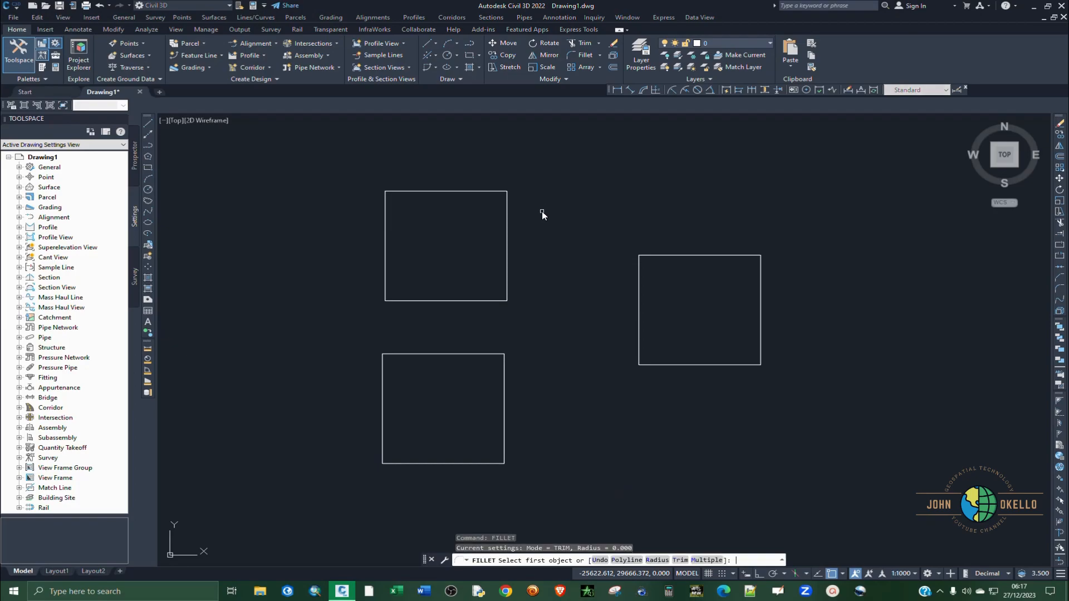
pyautogui.moveTo(555, 225)
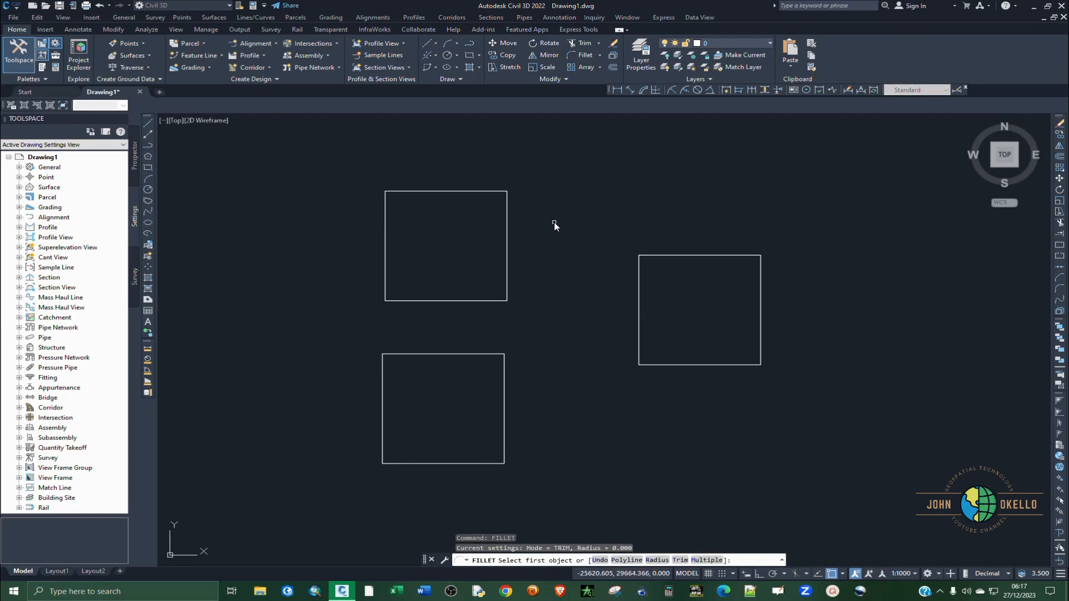
pyautogui.press('Escape')
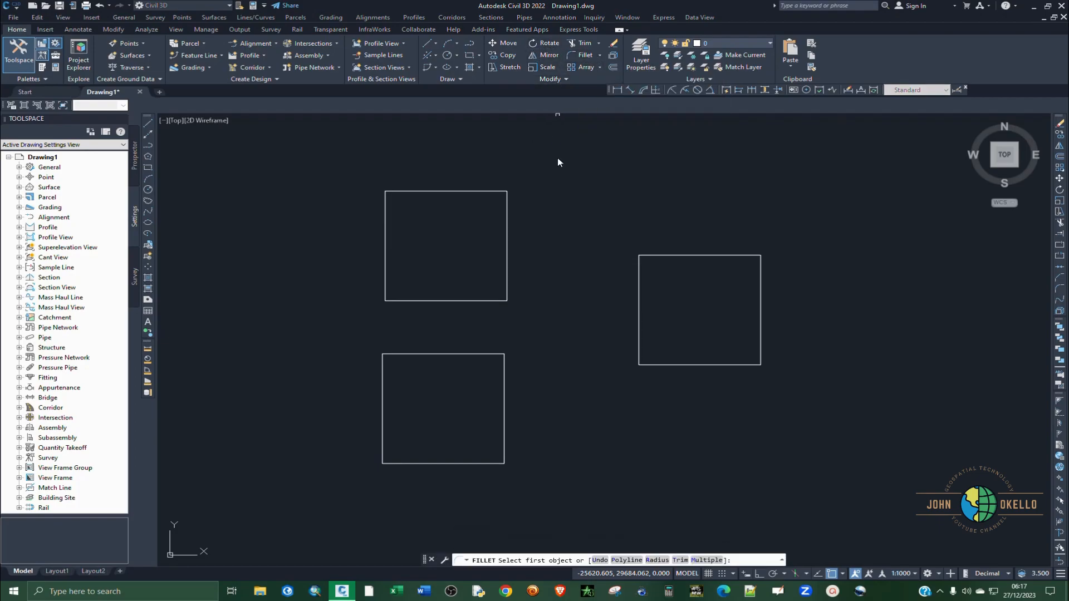
pyautogui.moveTo(616, 496)
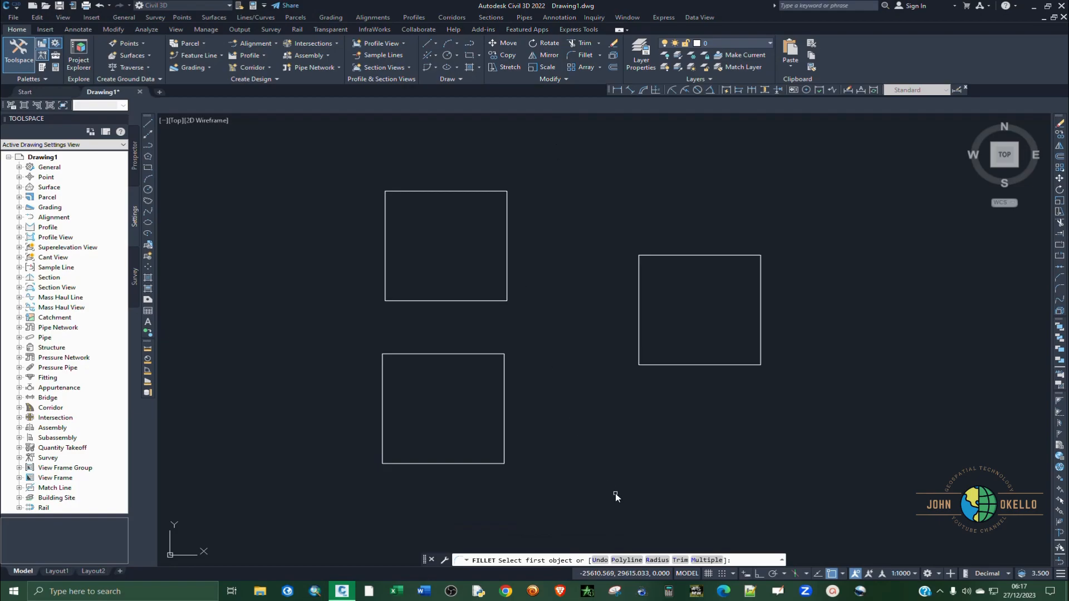
pyautogui.moveTo(653, 566)
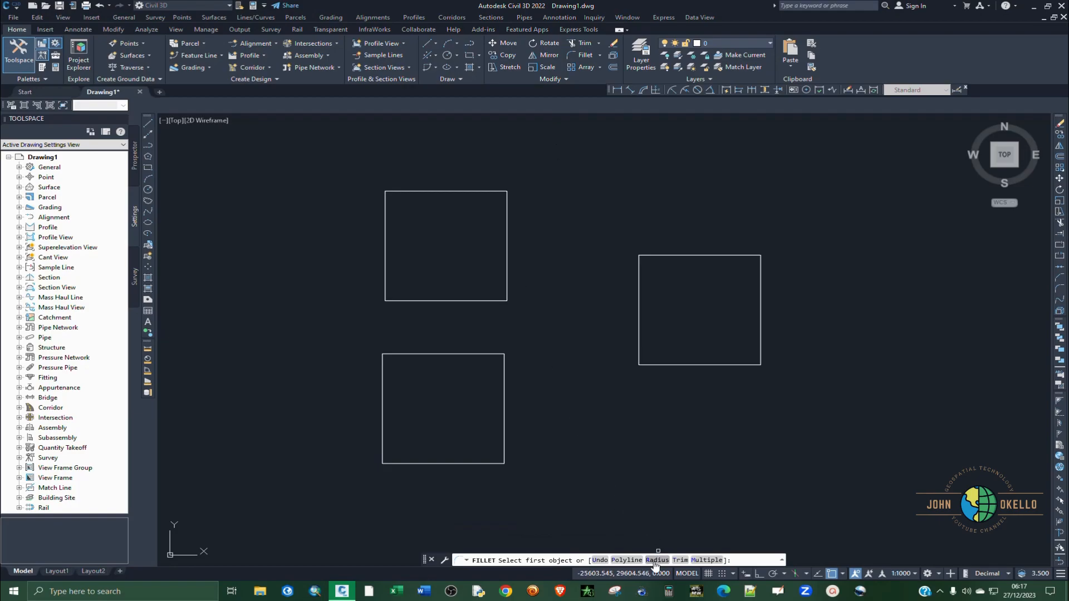
pyautogui.write('R')
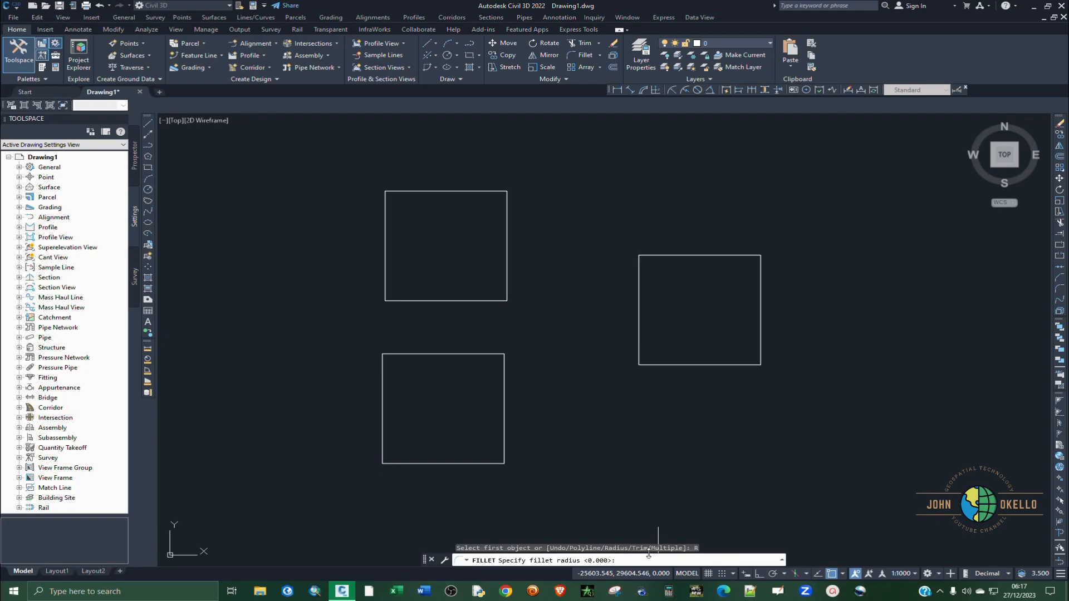
pyautogui.write('10')
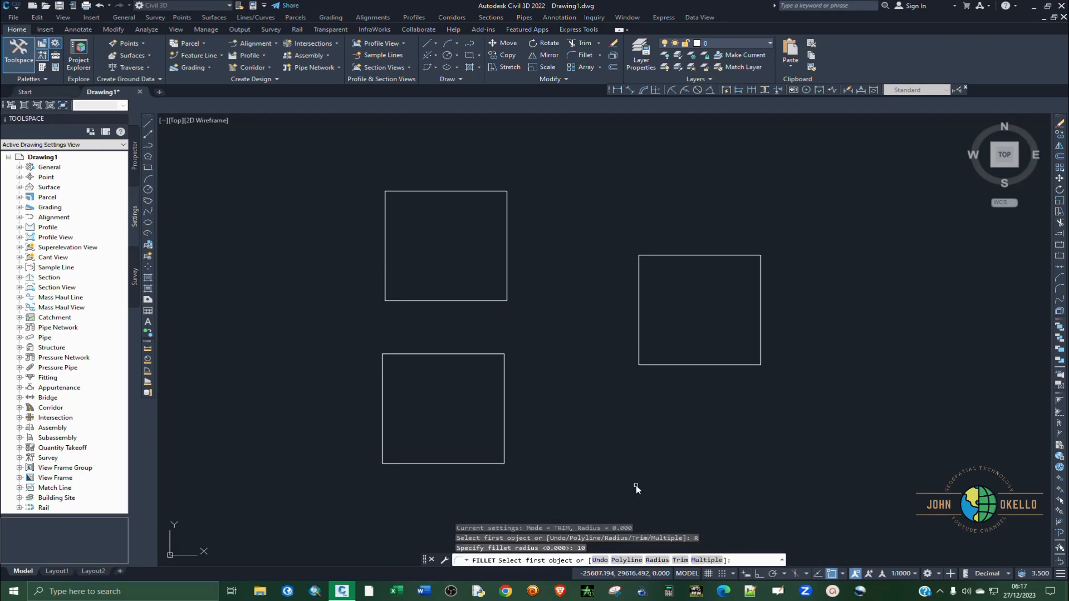
pyautogui.click(446, 245)
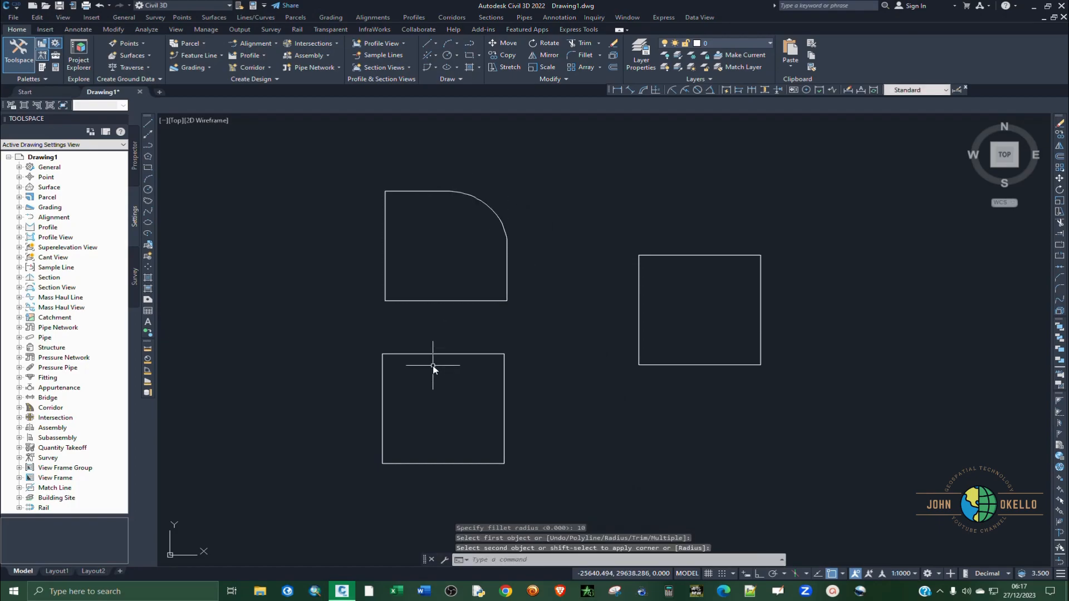
pyautogui.moveTo(492, 244)
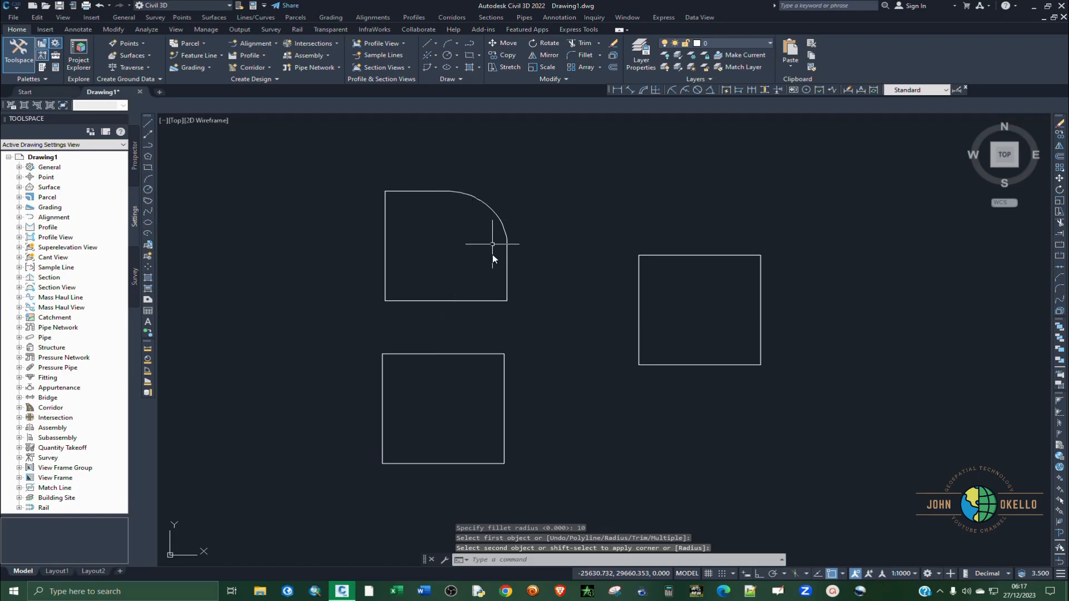
pyautogui.moveTo(389, 429)
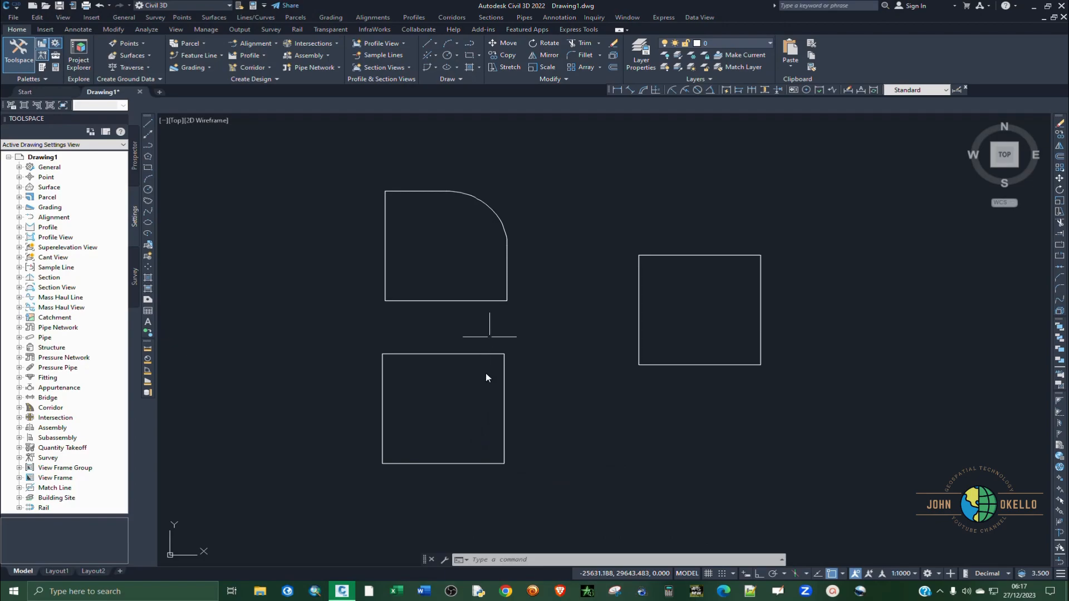
pyautogui.moveTo(454, 395)
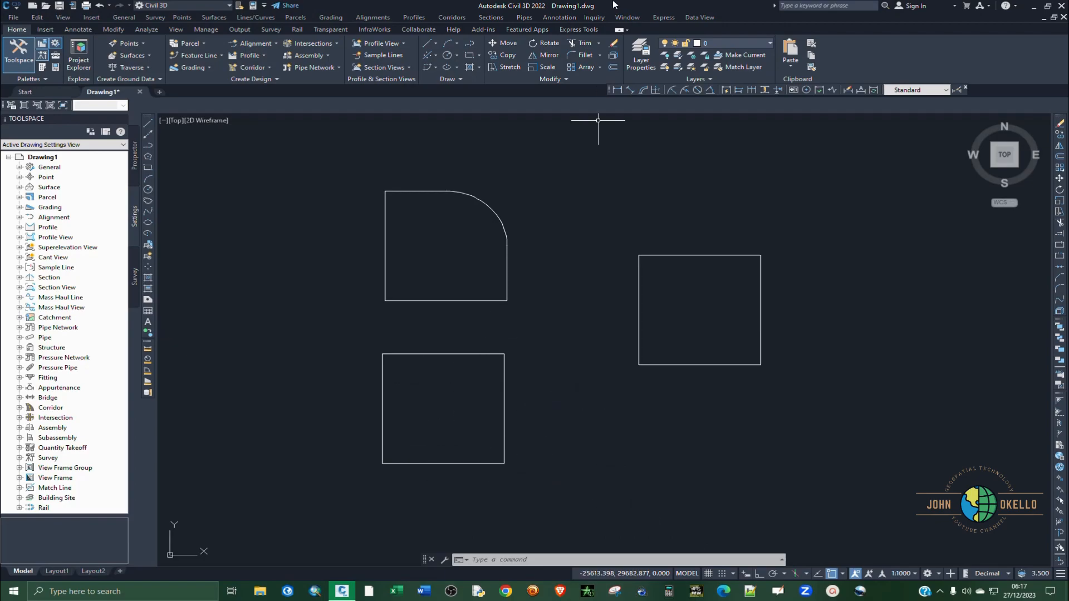
# Step: Fillet the lower square's top-right and bottom-left corners with radius 5 in Multiple mode
pyautogui.write('fill')
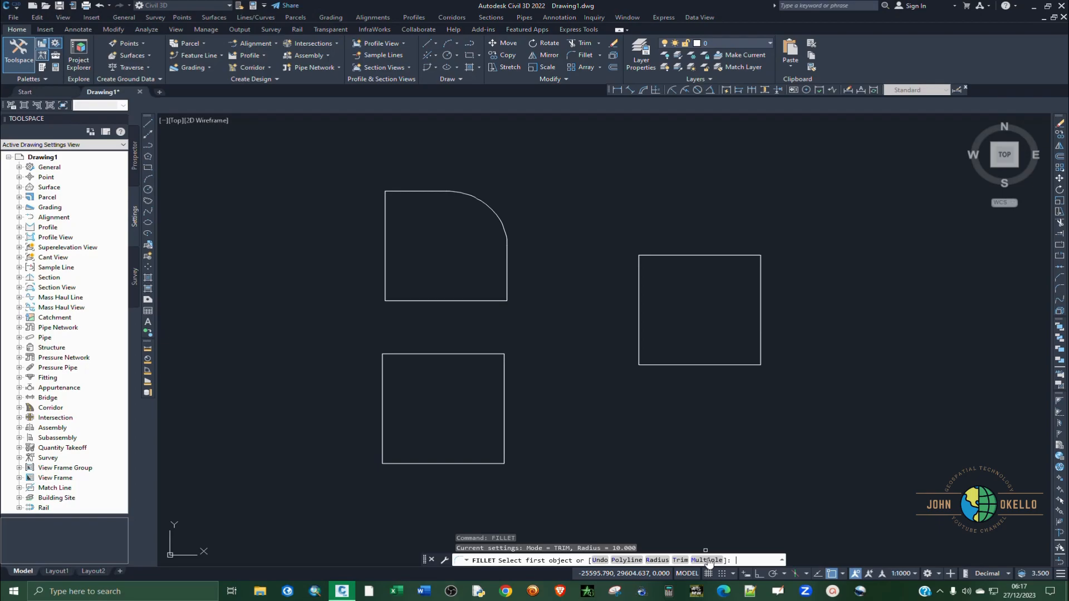
pyautogui.write('M')
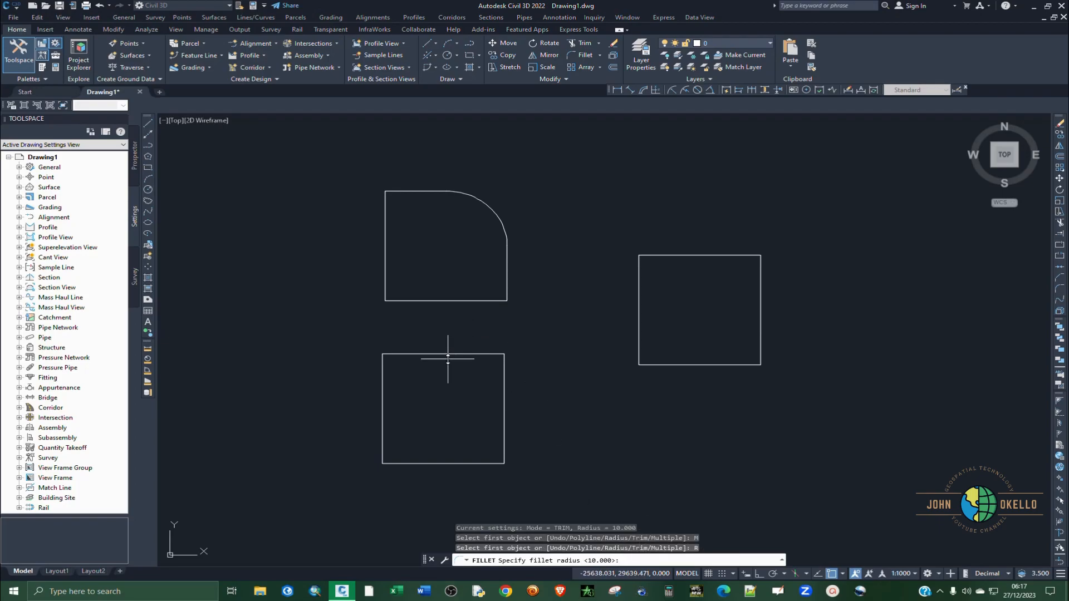
pyautogui.moveTo(573, 465)
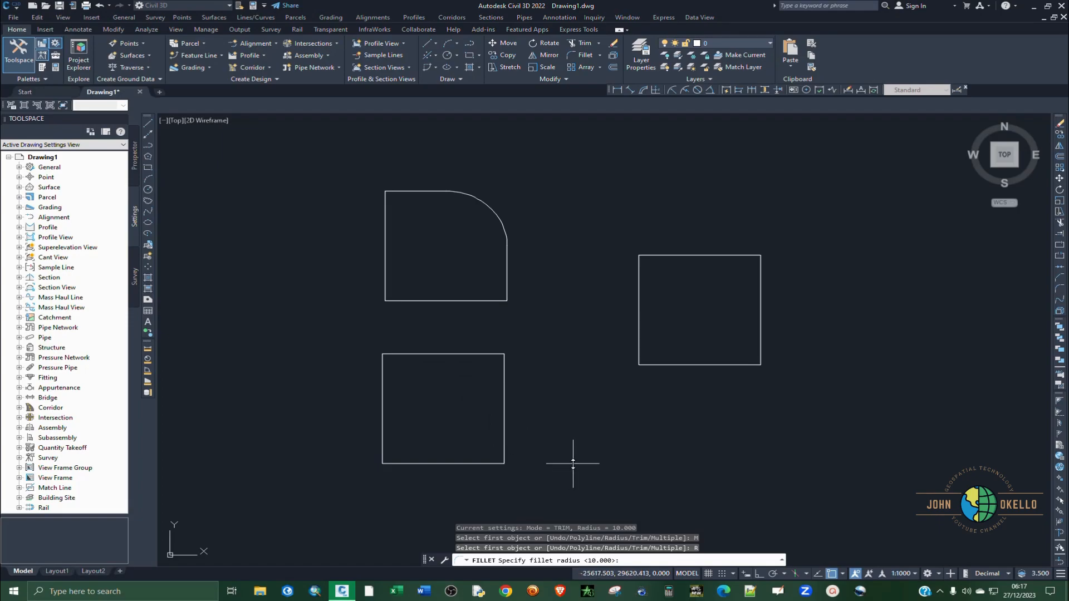
pyautogui.write('10')
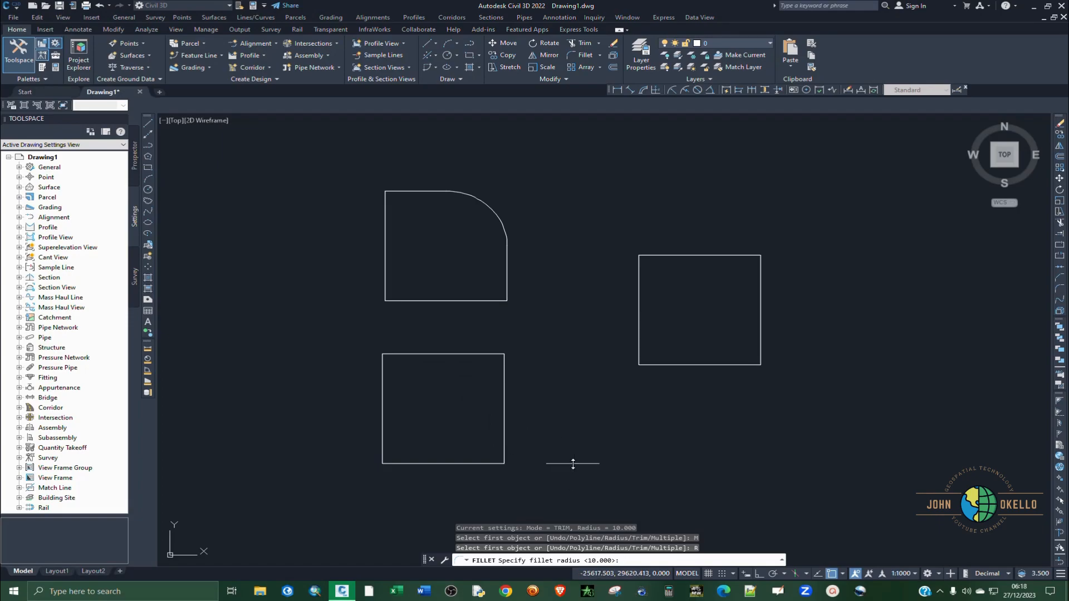
pyautogui.write('5')
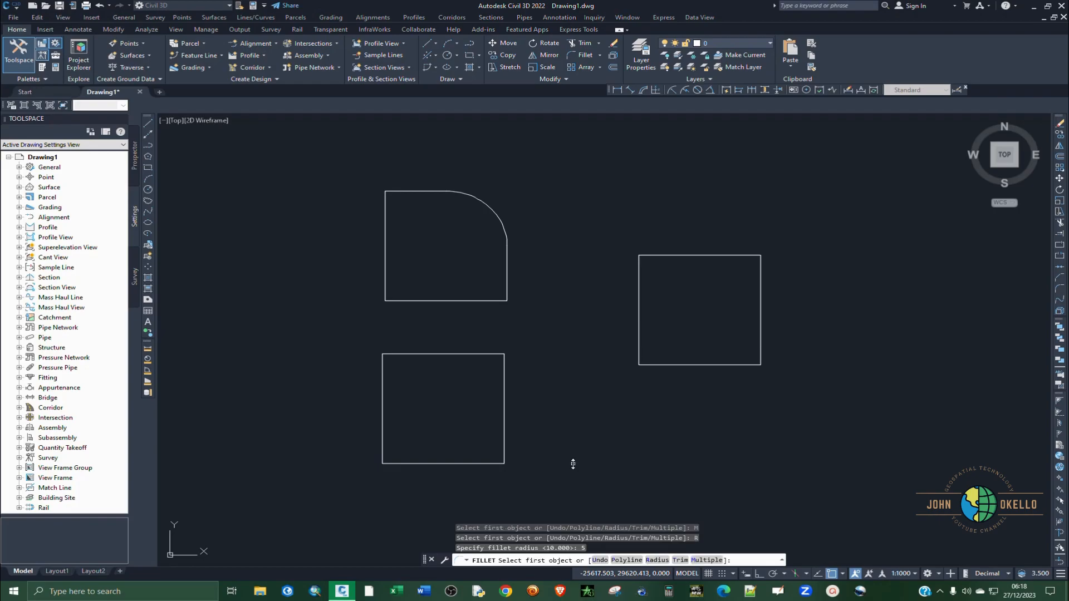
pyautogui.moveTo(461, 355)
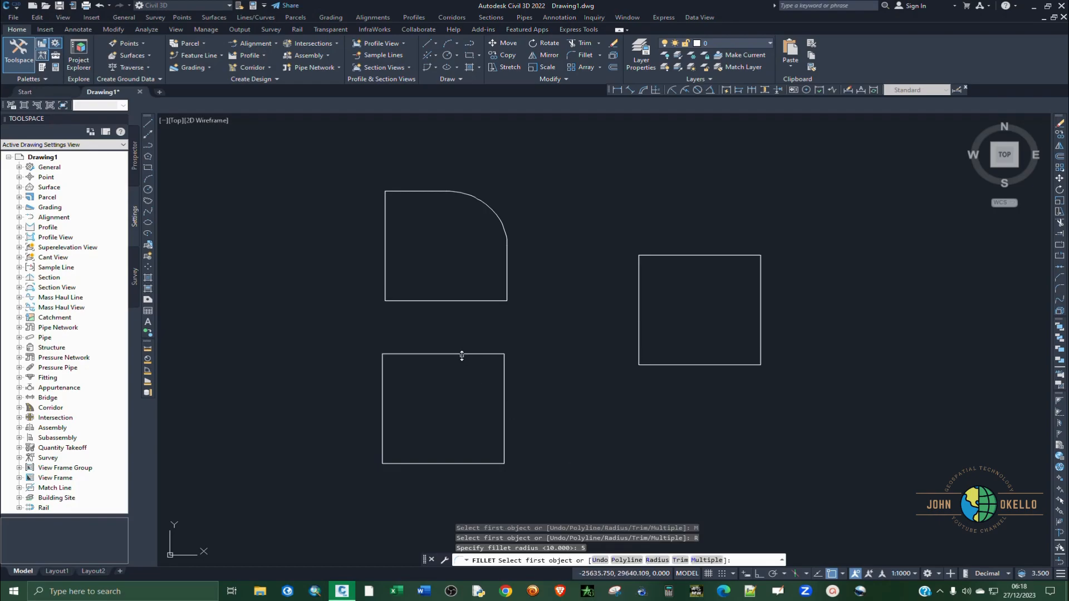
pyautogui.click(443, 354)
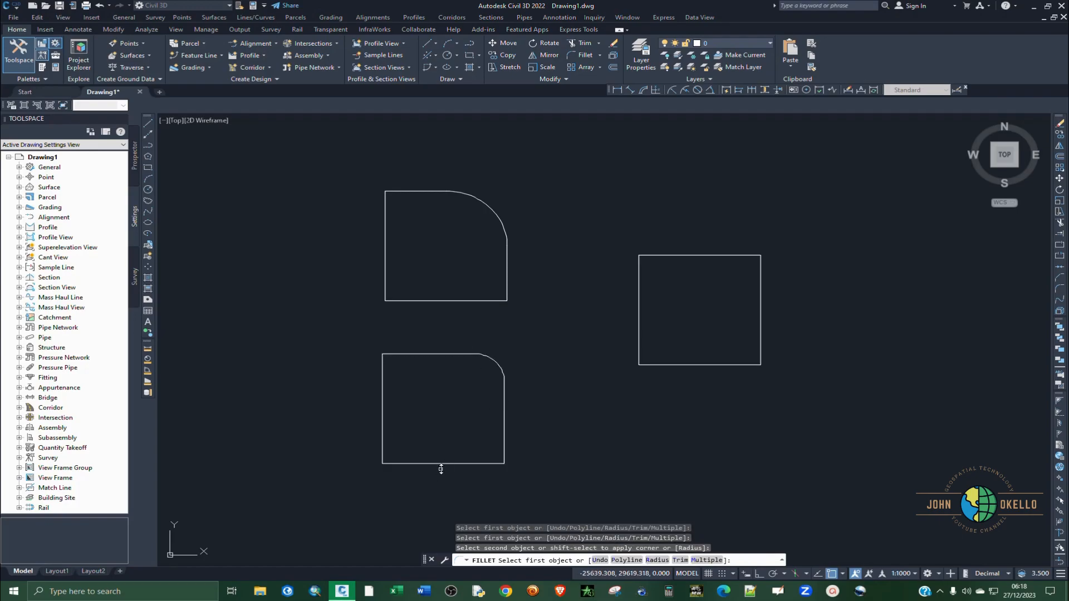
pyautogui.click(382, 406)
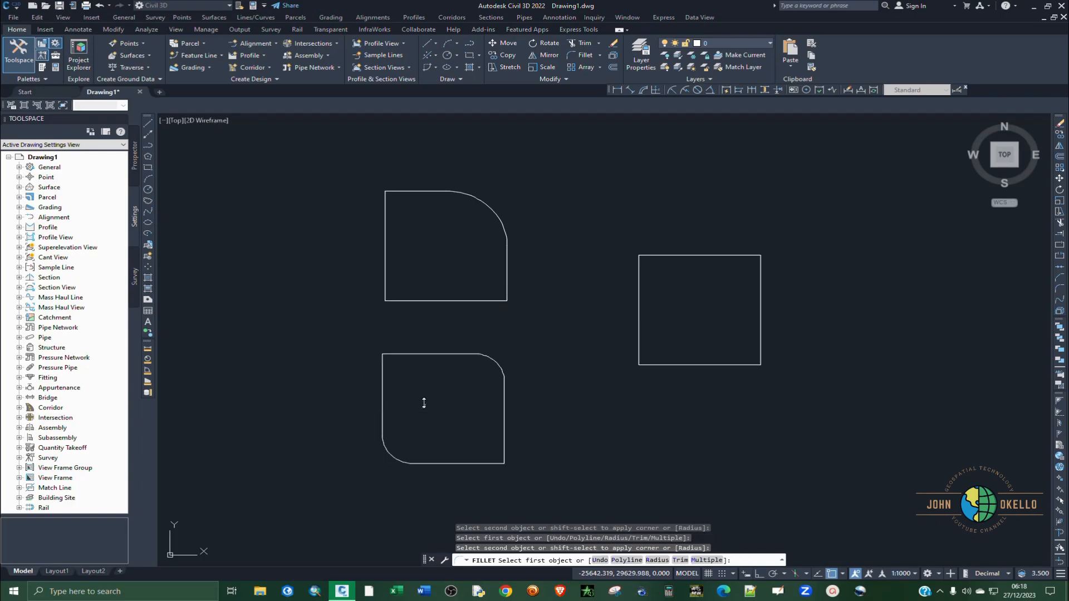
pyautogui.moveTo(356, 400)
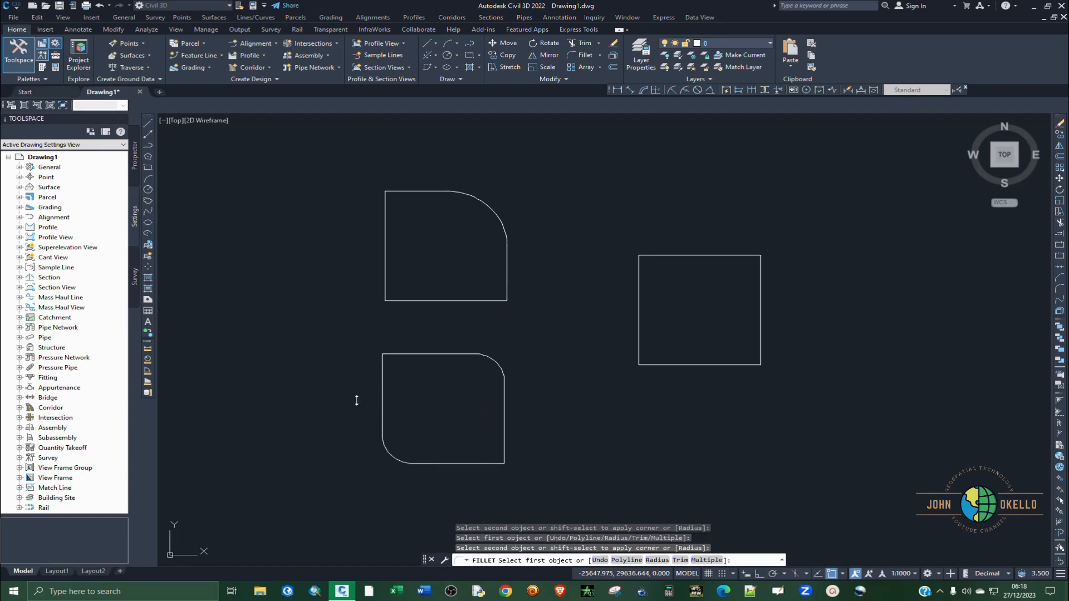
pyautogui.moveTo(479, 413)
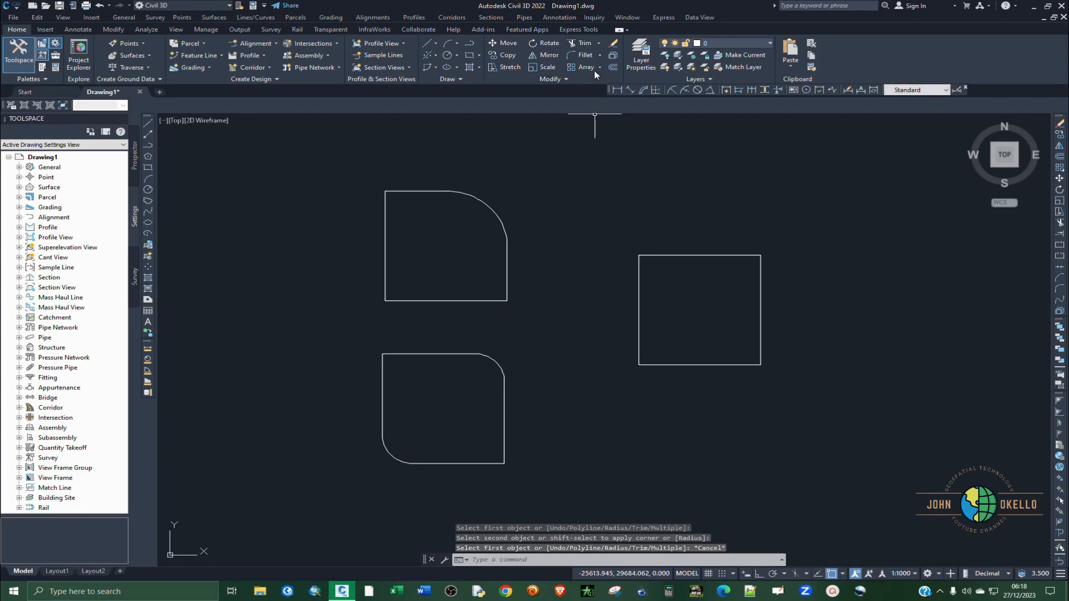
pyautogui.moveTo(582, 55)
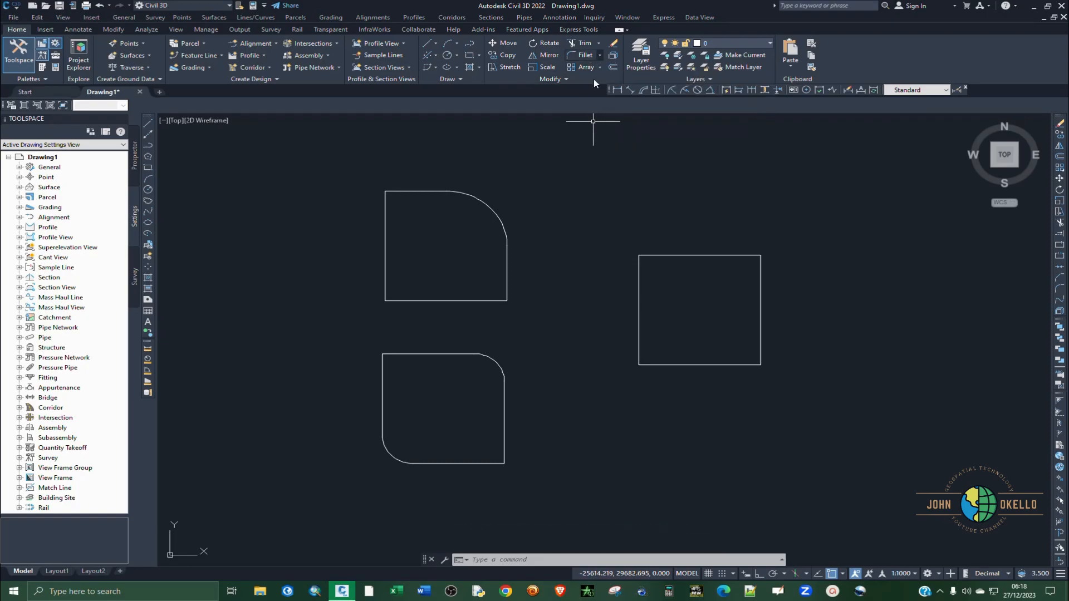
# Step: Start the Chamfer command from the Modify panel's Fillet dropdown
pyautogui.write('ch')
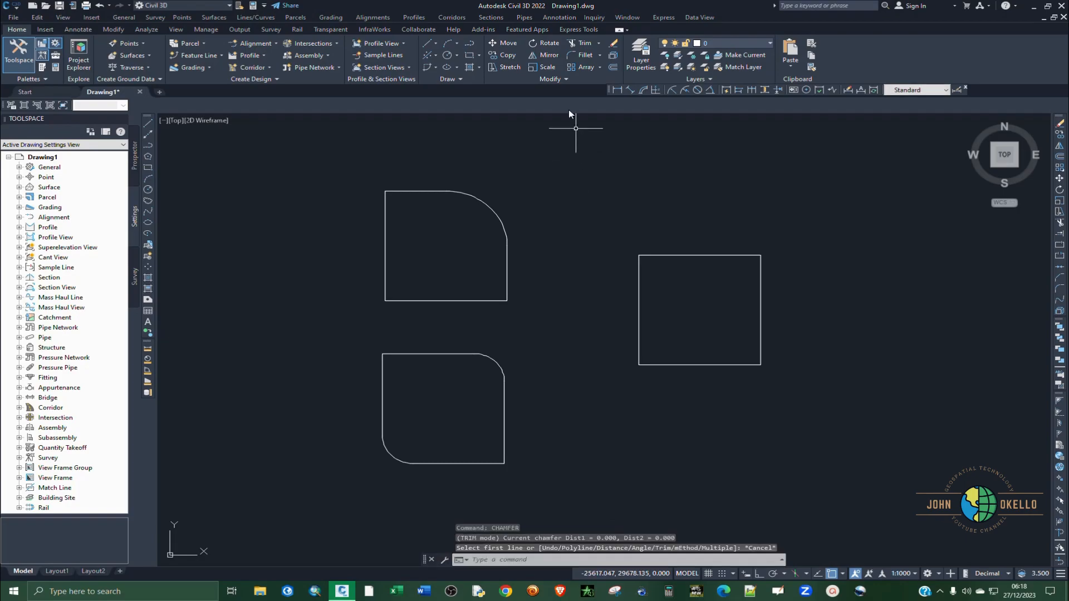
pyautogui.moveTo(565, 81)
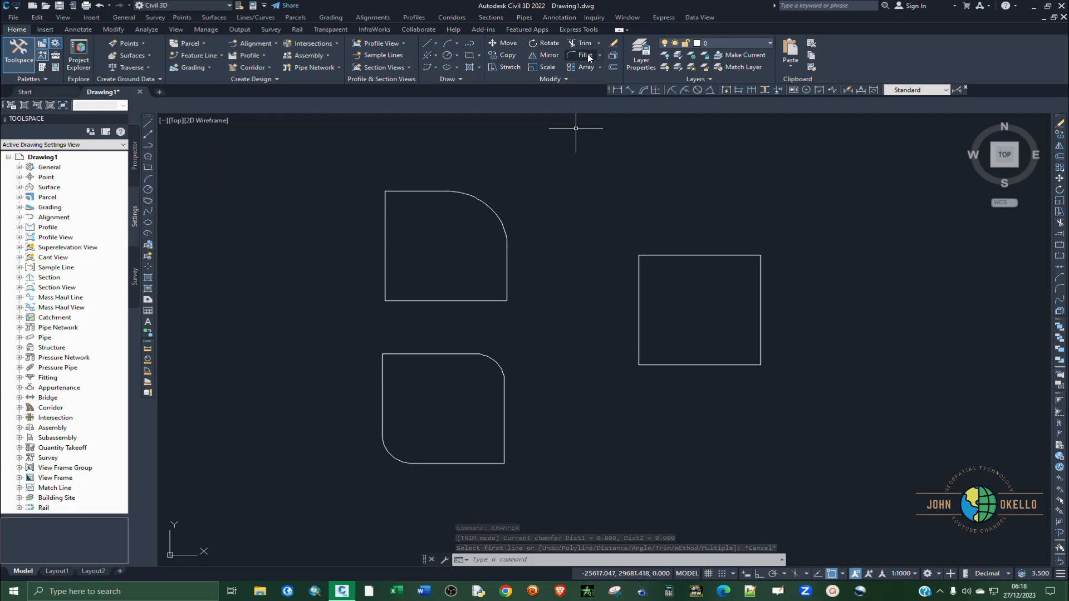
pyautogui.moveTo(583, 55)
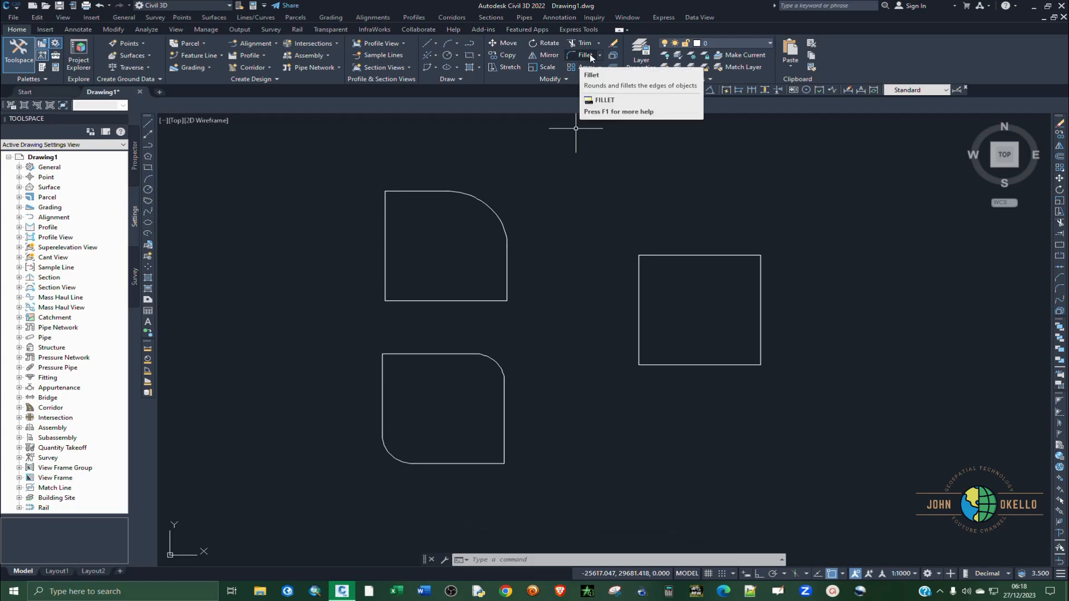
pyautogui.click(599, 56)
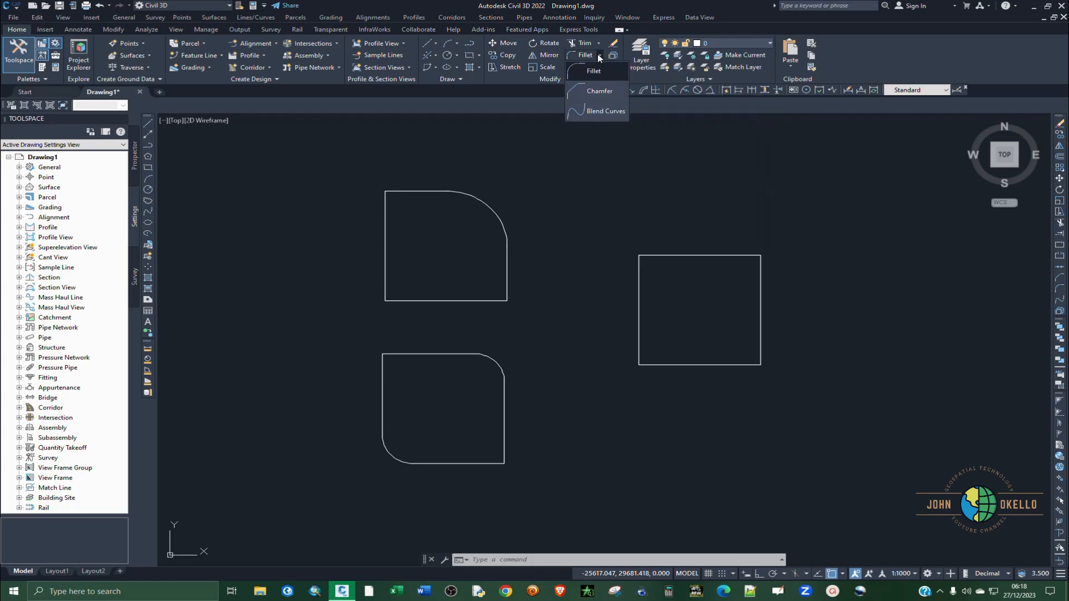
pyautogui.moveTo(592, 91)
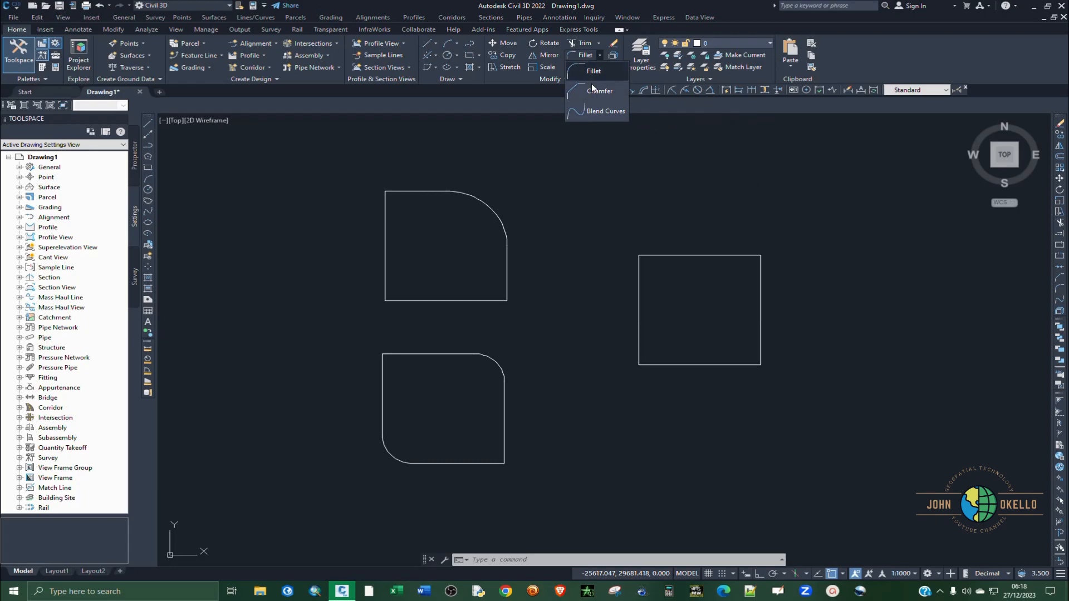
pyautogui.click(599, 91)
pyautogui.write('D')
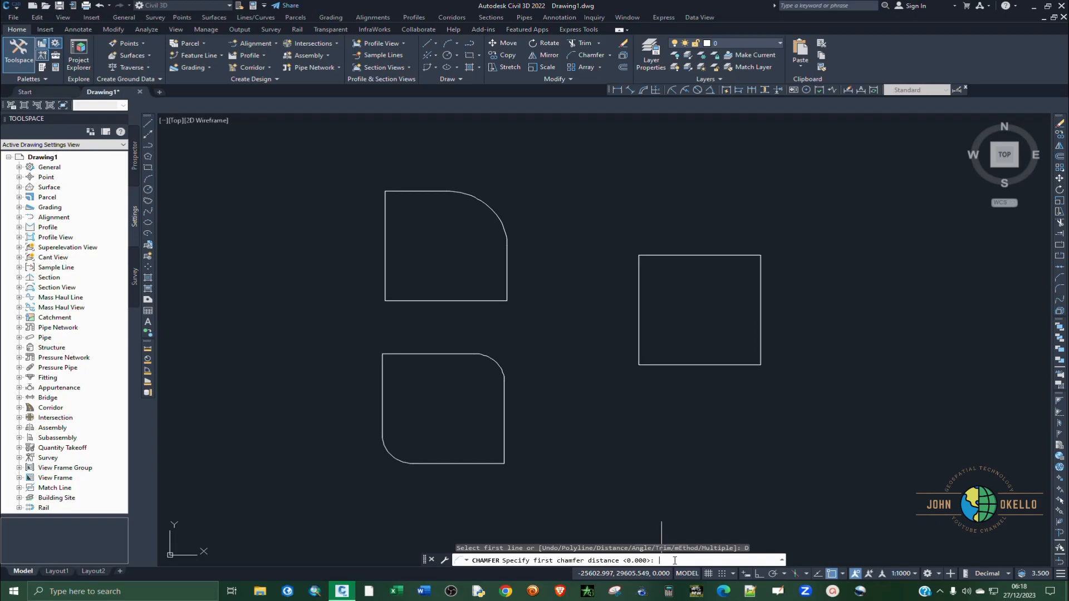
# Step: Set the chamfer distances to 10 and pick the right square's top edge
pyautogui.write('10')
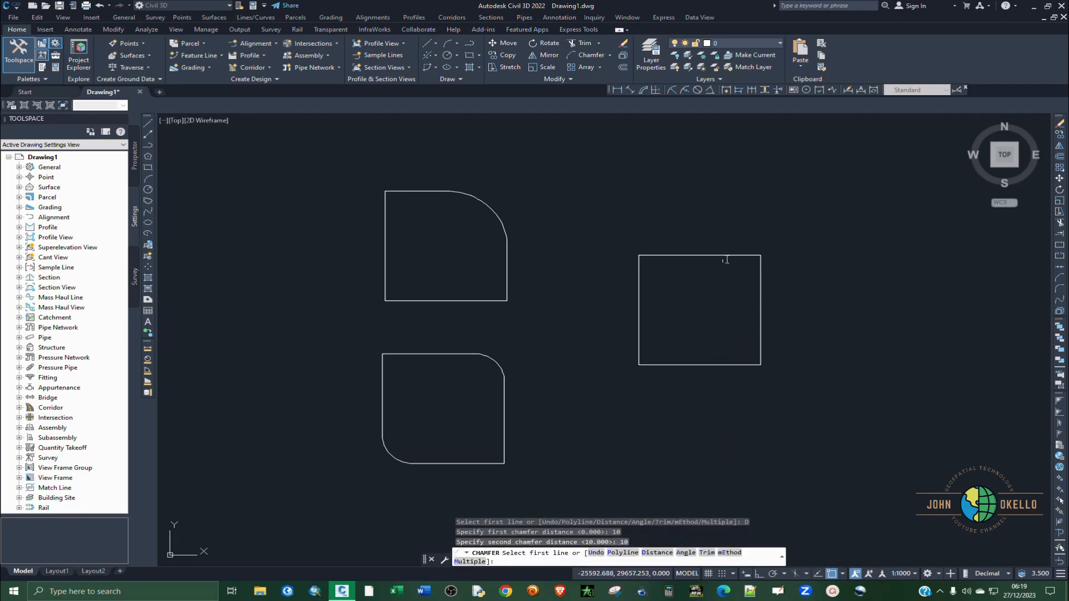
pyautogui.click(698, 258)
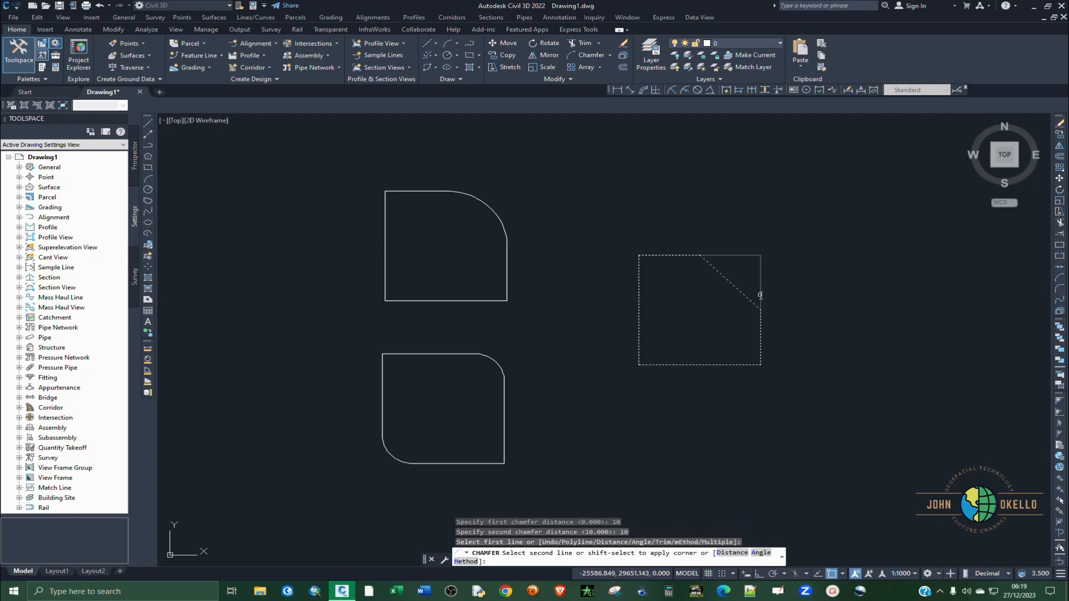
pyautogui.moveTo(760, 321)
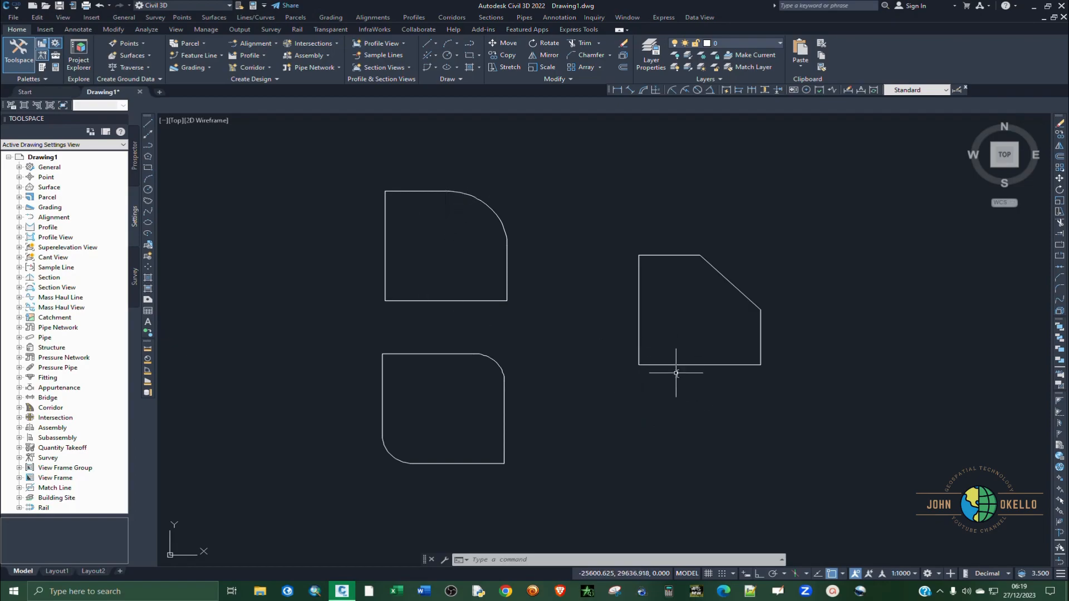
pyautogui.moveTo(574, 416)
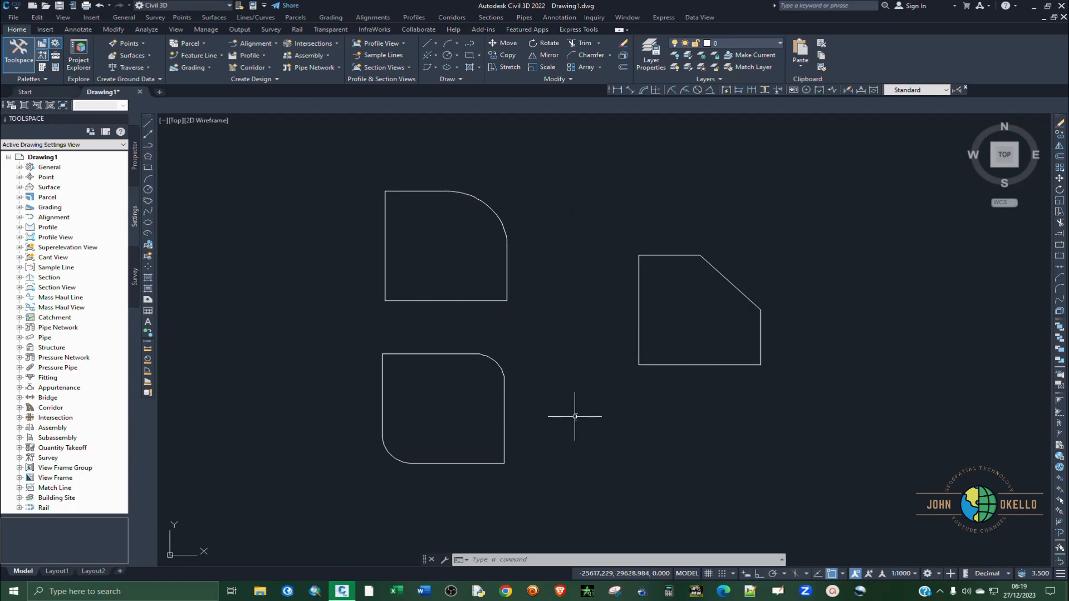
pyautogui.moveTo(608, 357)
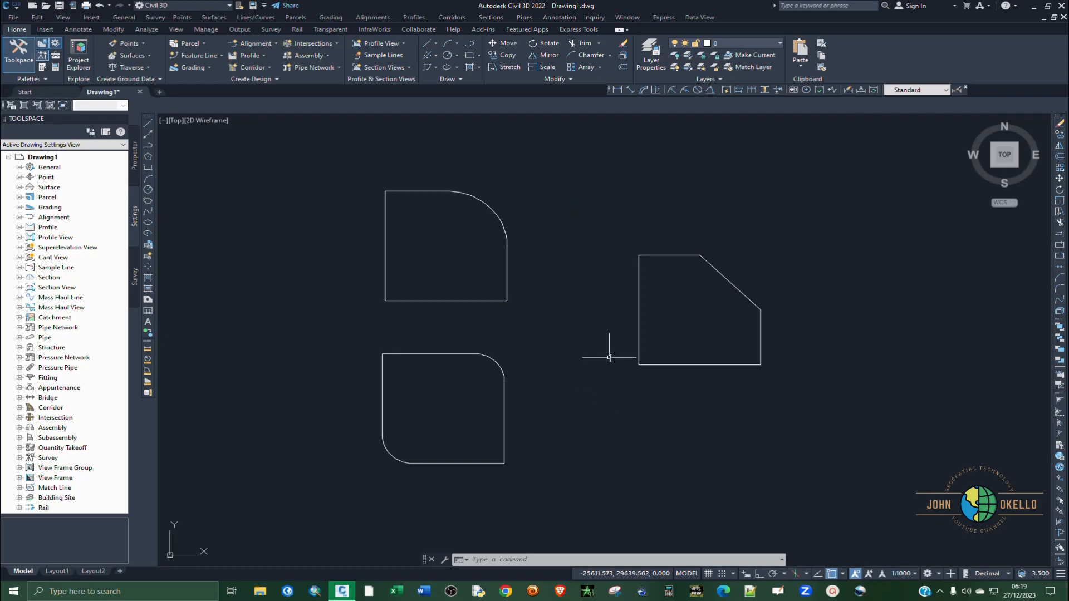